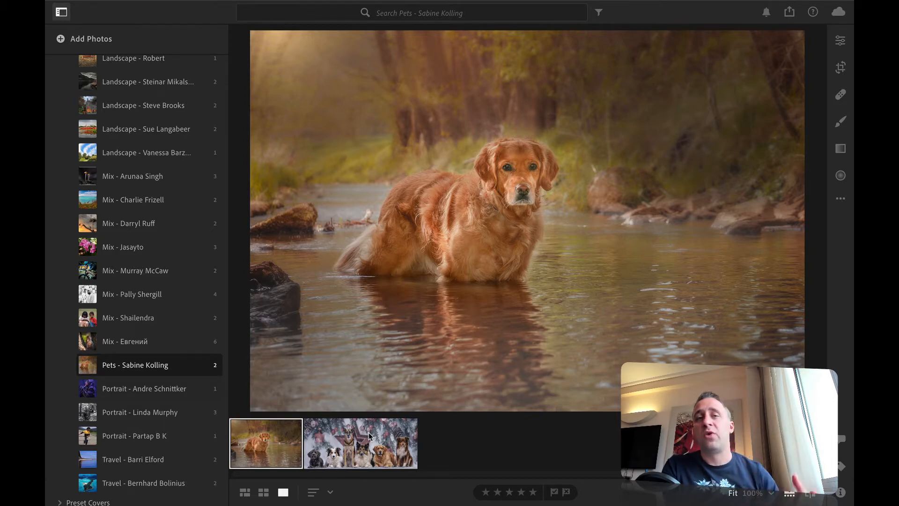
mouse_move(159, 456)
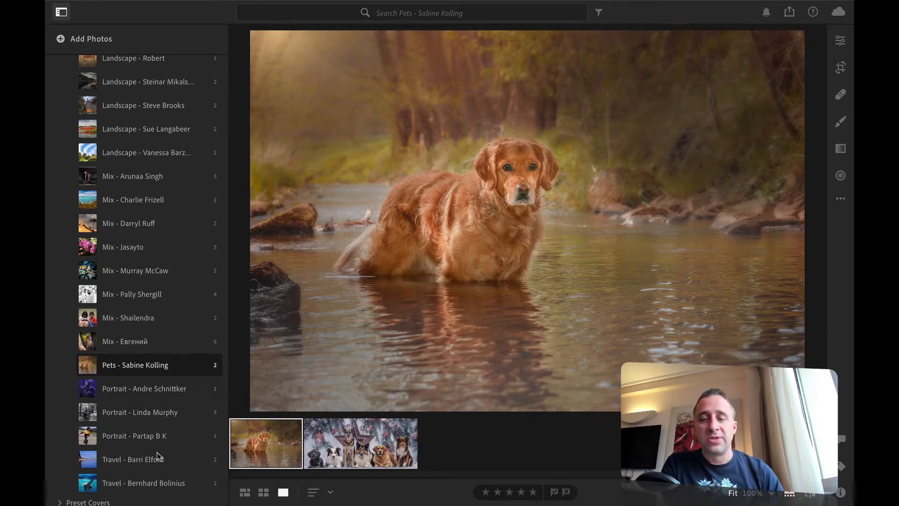
Flip between the river dog photo and the six-dog Christmas group photo to compare them.
left_click(360, 443)
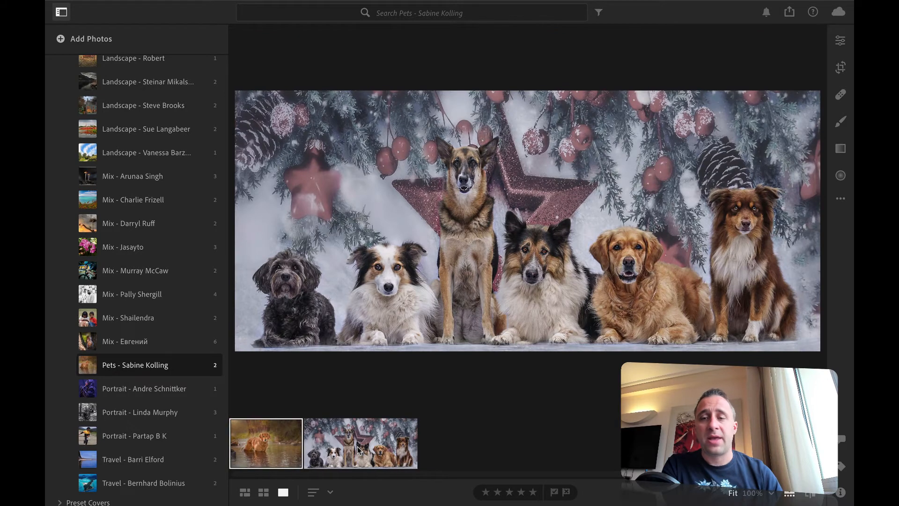
left_click(265, 443)
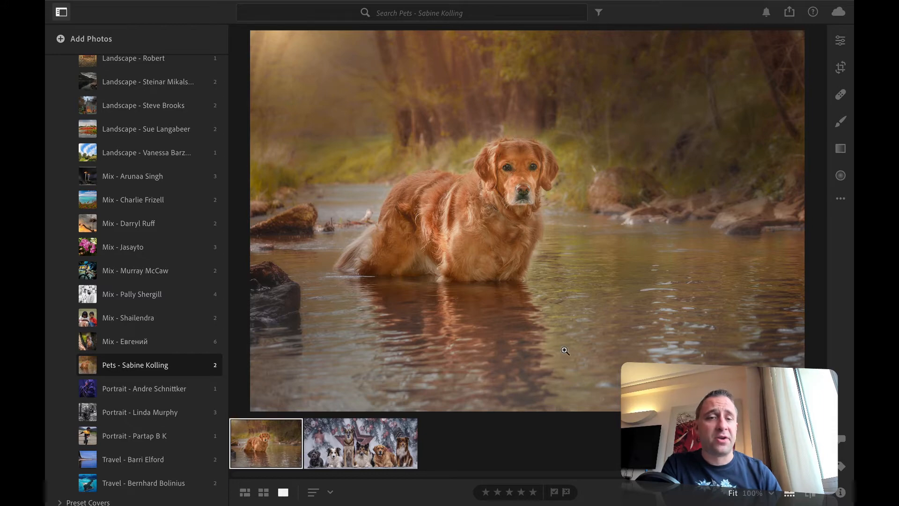
left_click(360, 443)
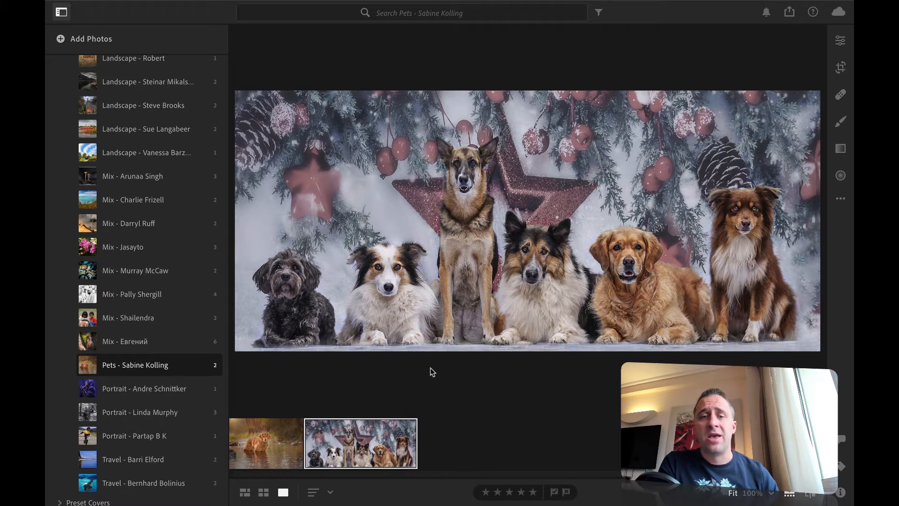
left_click(265, 442)
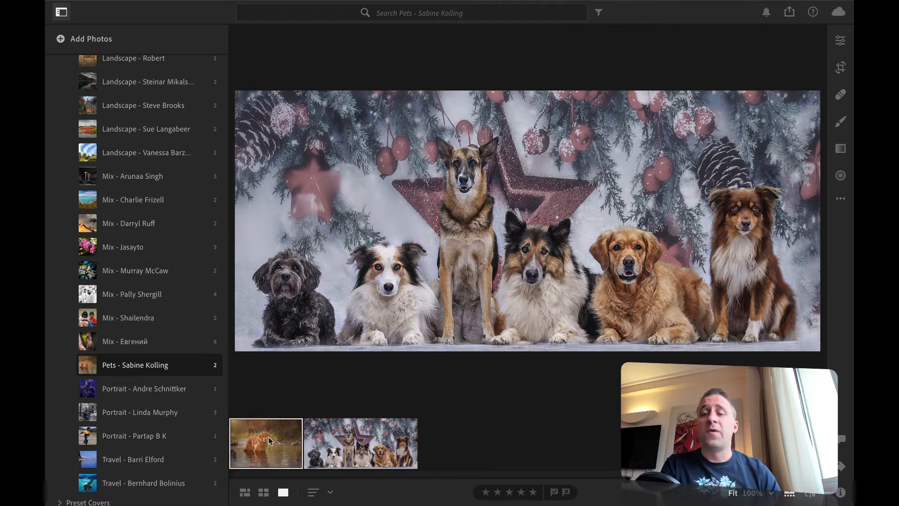
left_click(359, 443)
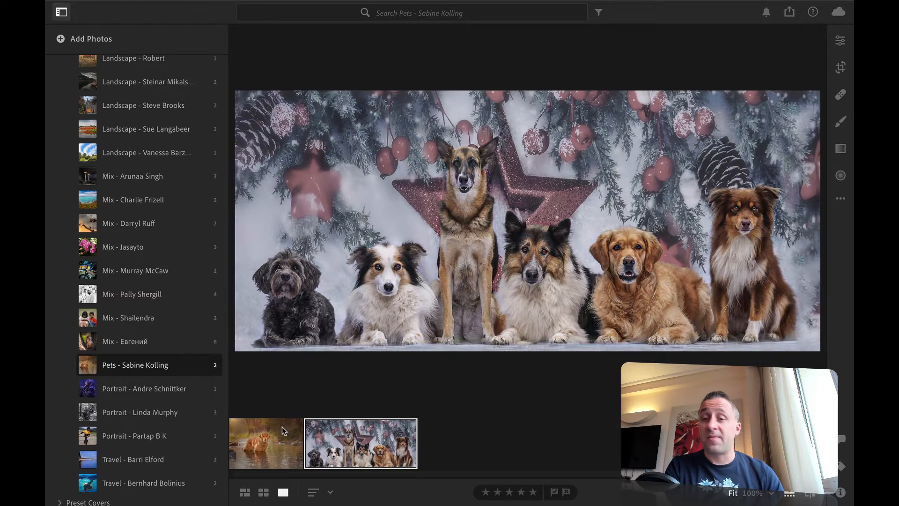
left_click(265, 443)
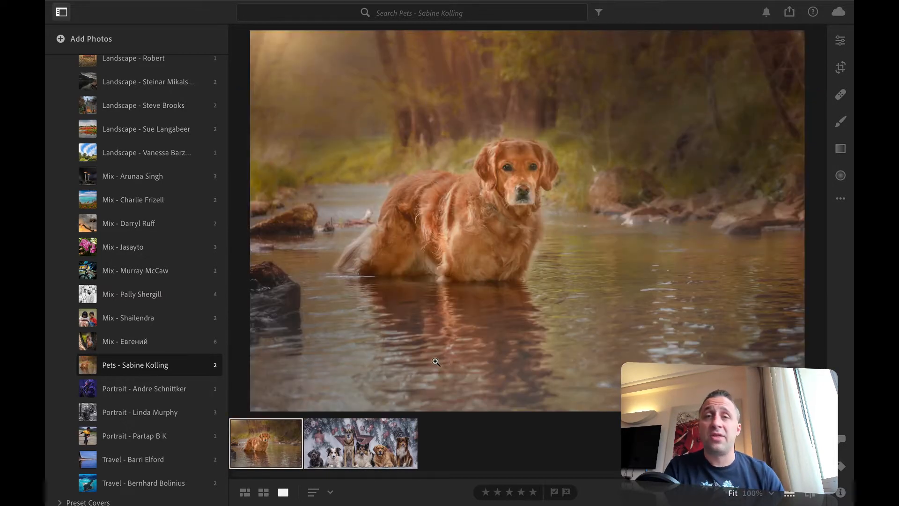
mouse_move(539, 360)
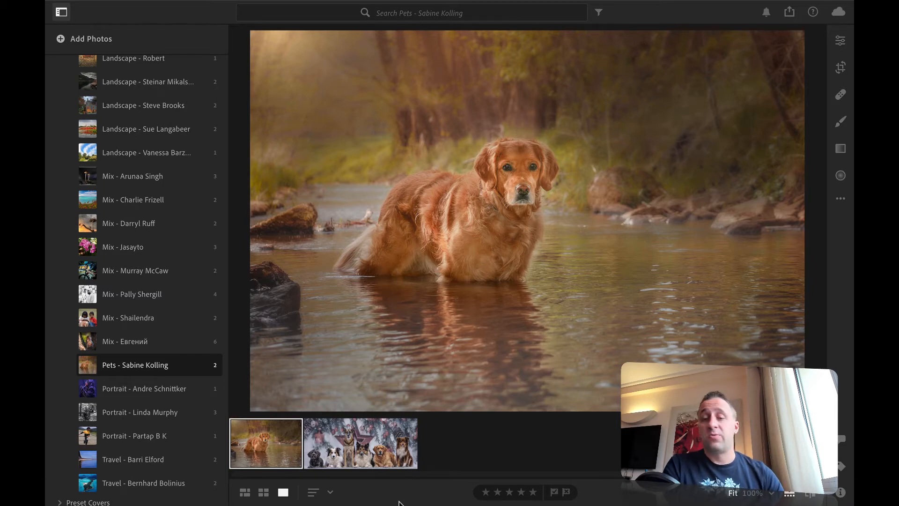
Show file details for both Pets photos, ending back on the river dog photo.
left_click(360, 443)
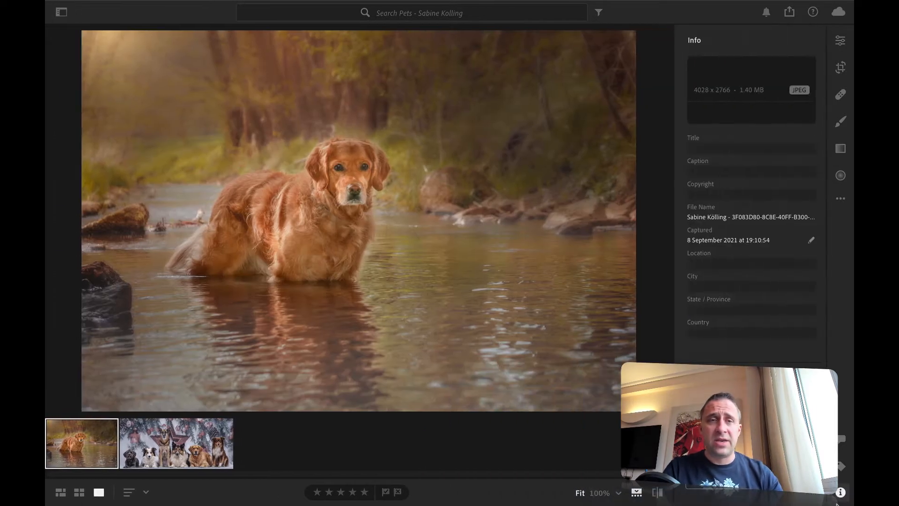
left_click(176, 443)
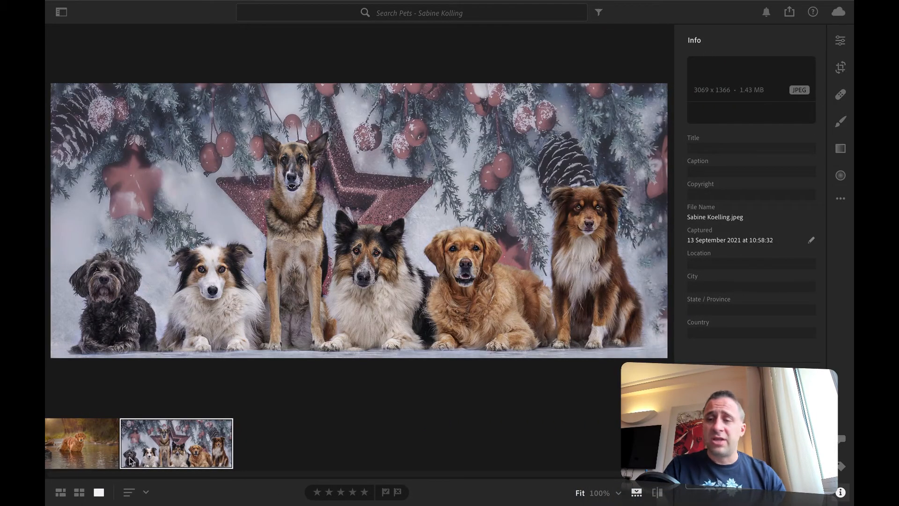
left_click(80, 443)
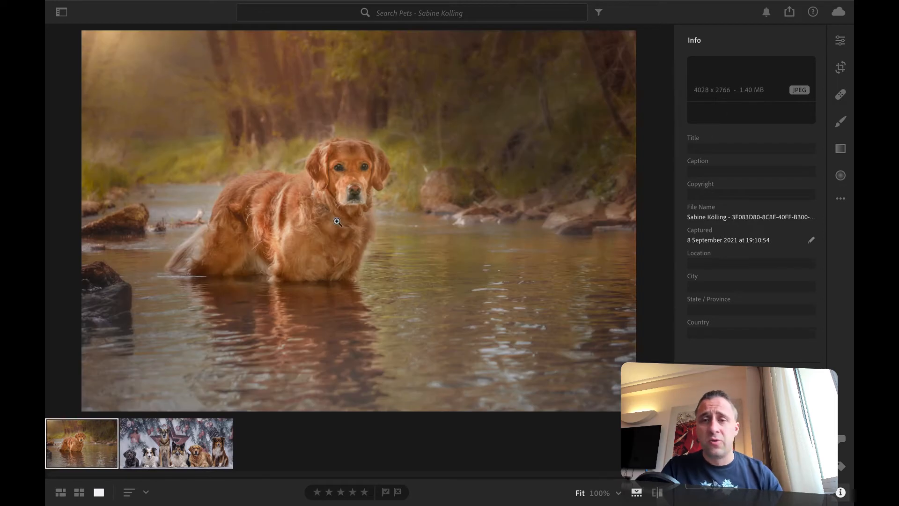
mouse_move(354, 251)
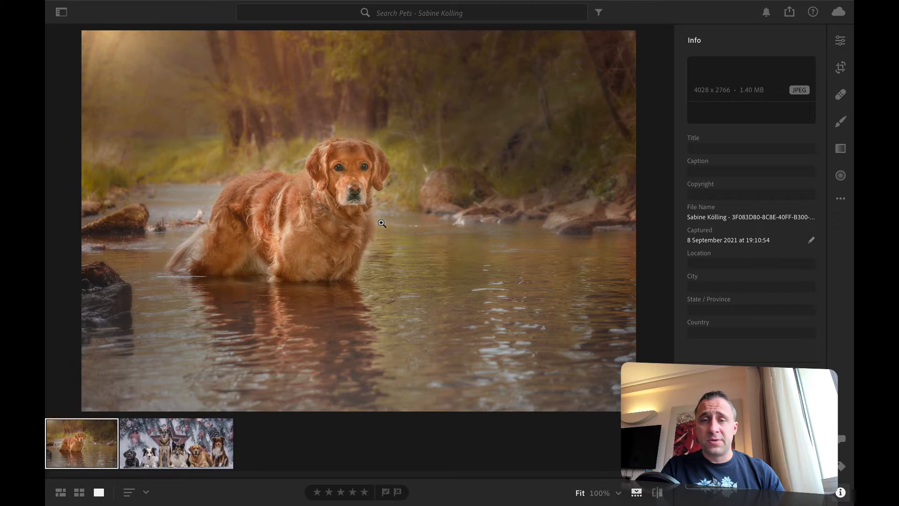
mouse_move(316, 170)
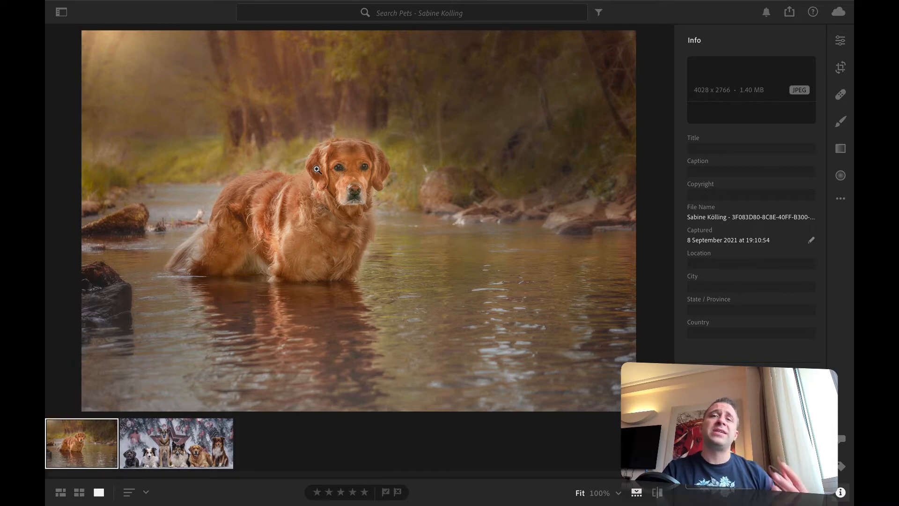
mouse_move(338, 131)
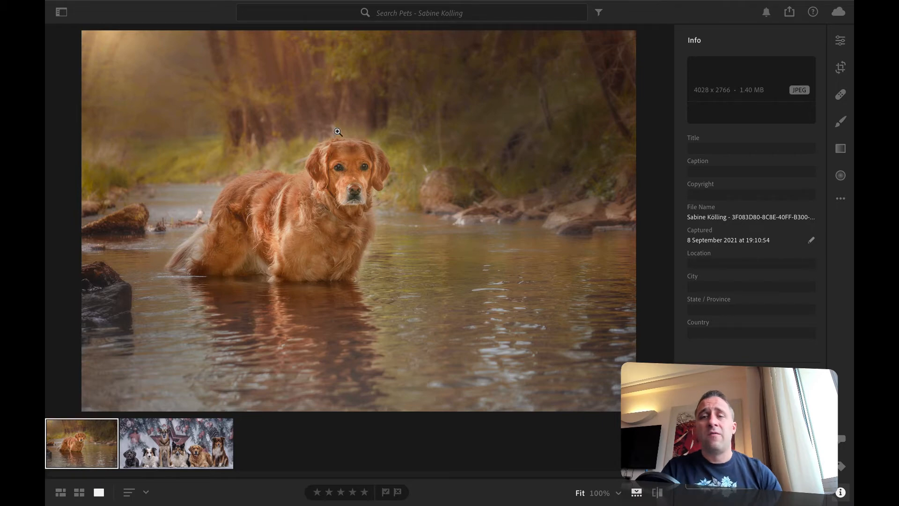
mouse_move(378, 62)
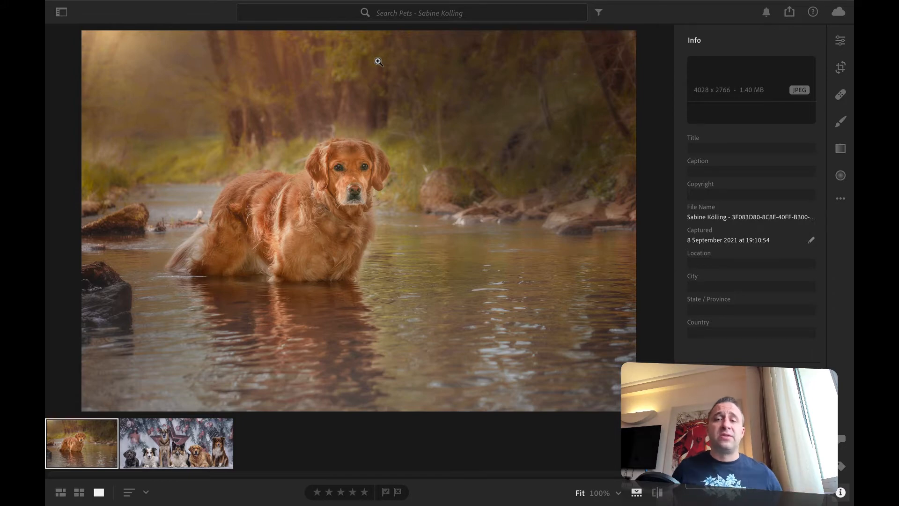
mouse_move(311, 273)
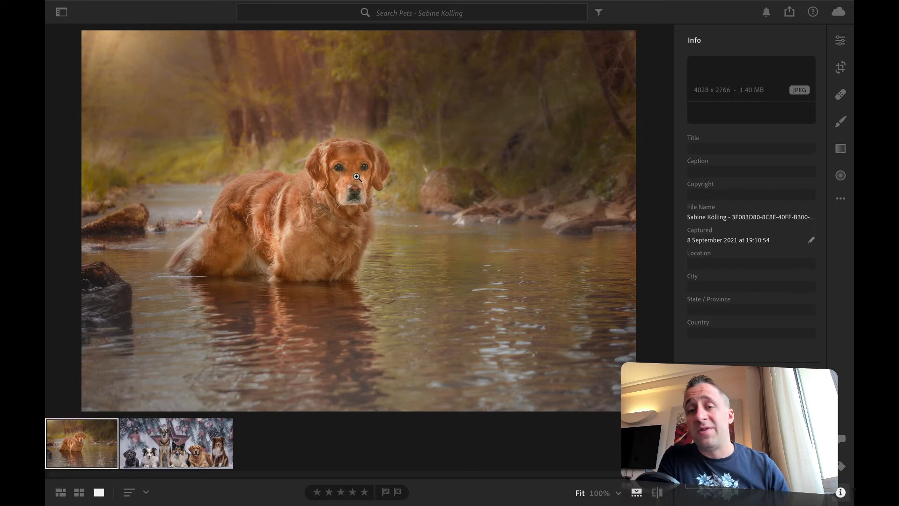
mouse_move(361, 148)
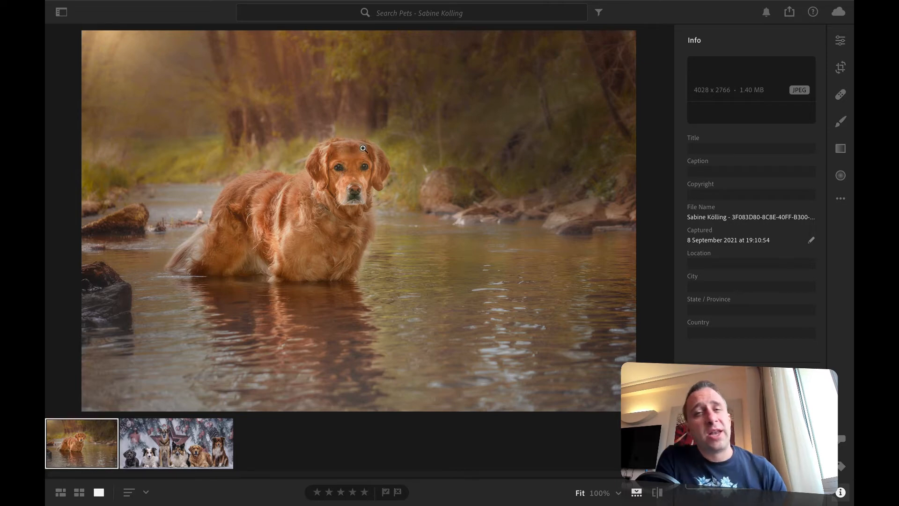
mouse_move(326, 150)
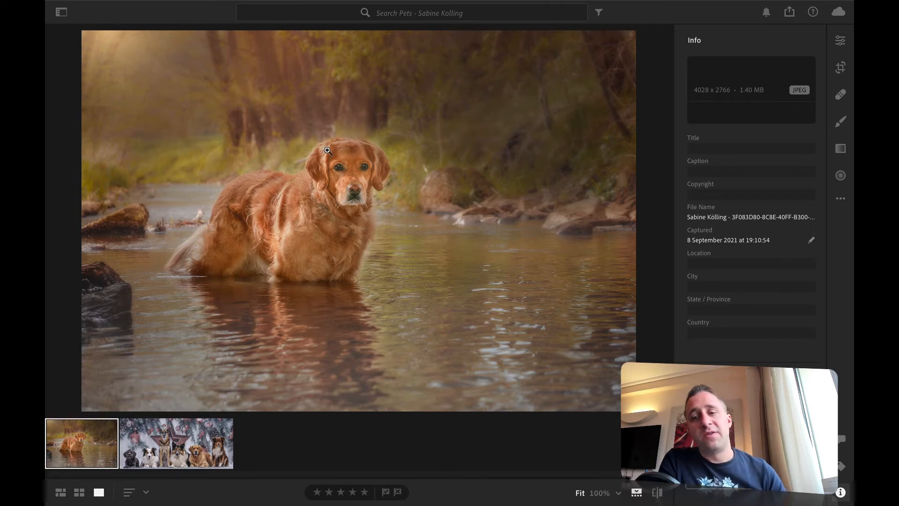
mouse_move(418, 310)
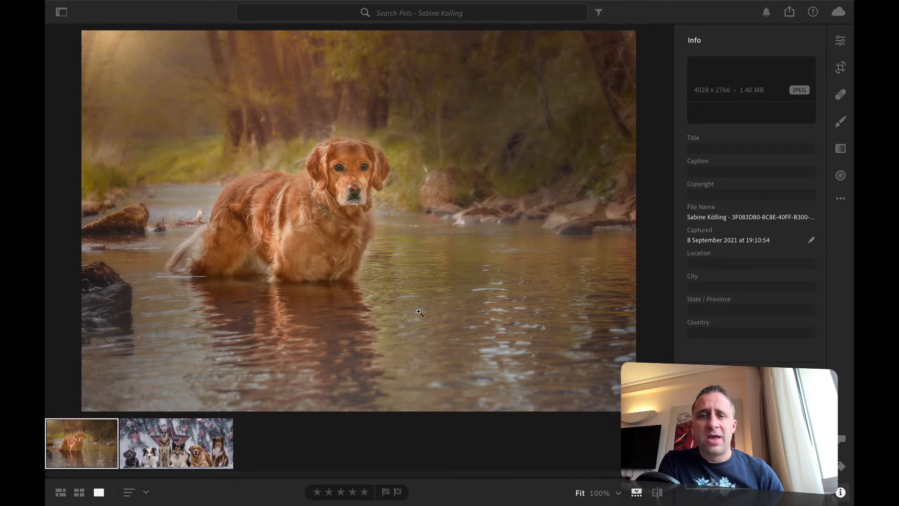
mouse_move(349, 185)
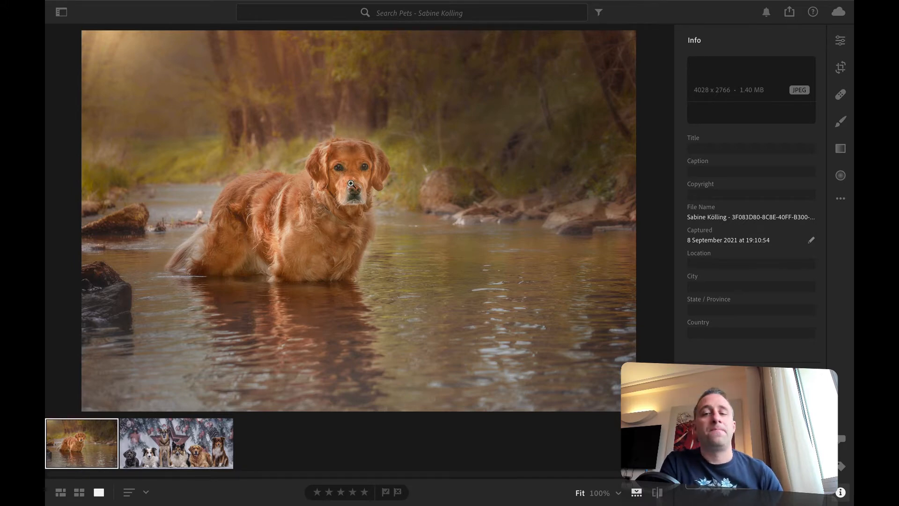
mouse_move(359, 205)
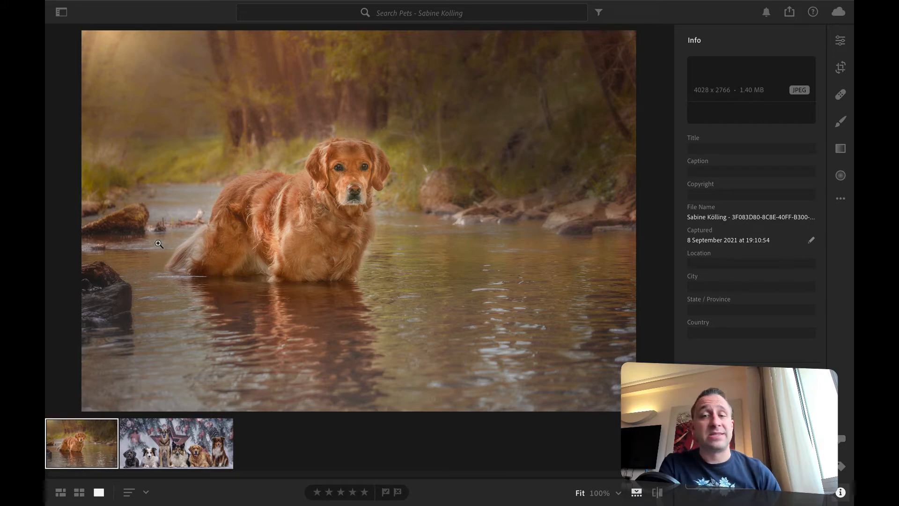
mouse_move(571, 287)
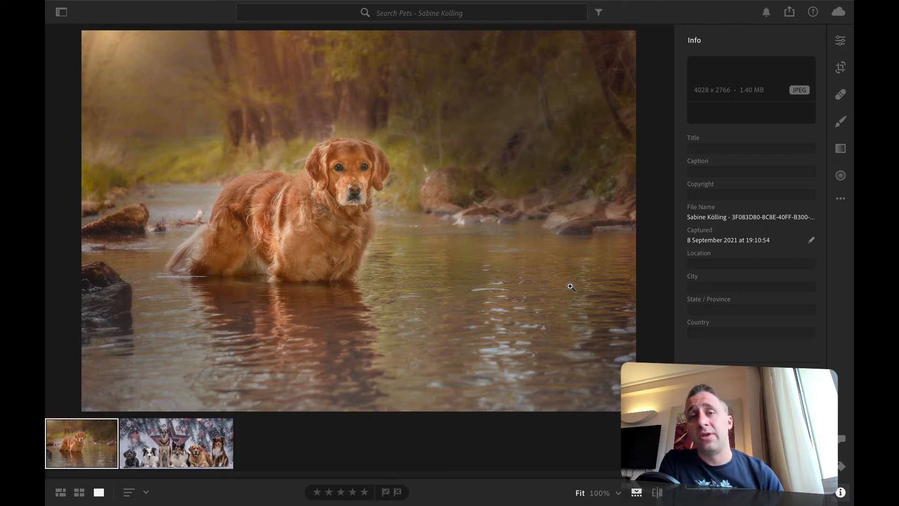
Show the six-dog Christmas group photo with its details: 3069 x 1366, 1.43 MB, 13 September 2021.
left_click(175, 443)
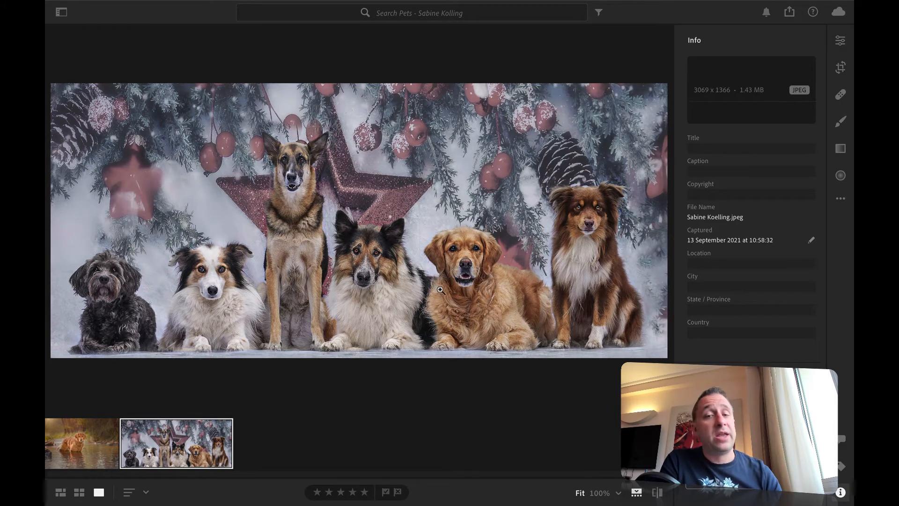
mouse_move(401, 346)
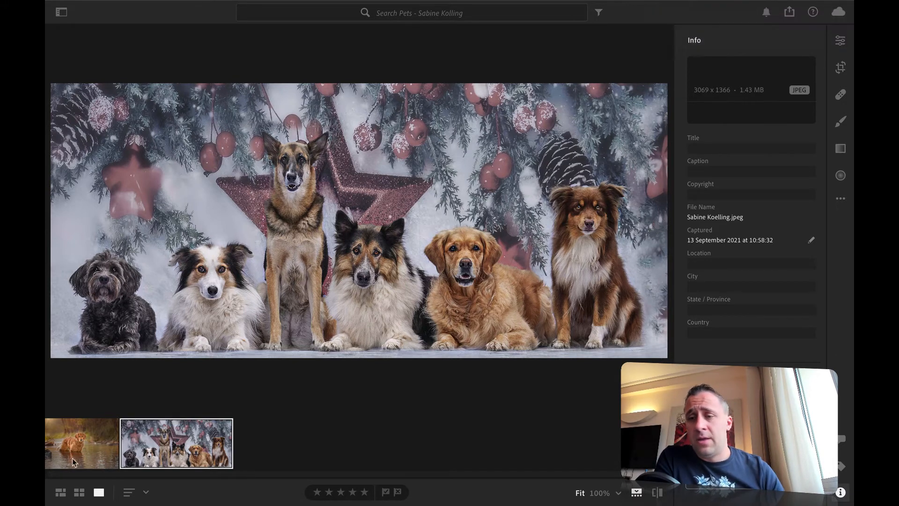
Return to the river dog photo, hide its info and bring up Crop & Rotate at original aspect ratio.
left_click(80, 443)
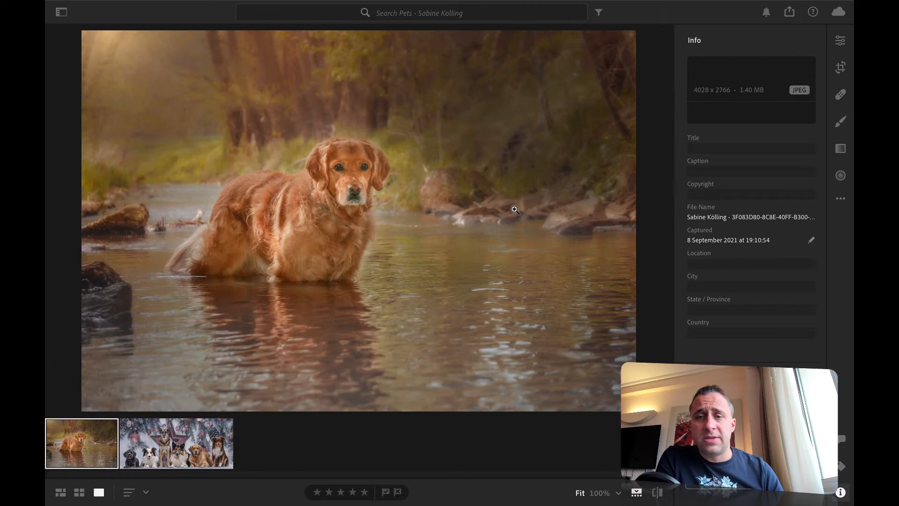
mouse_move(440, 322)
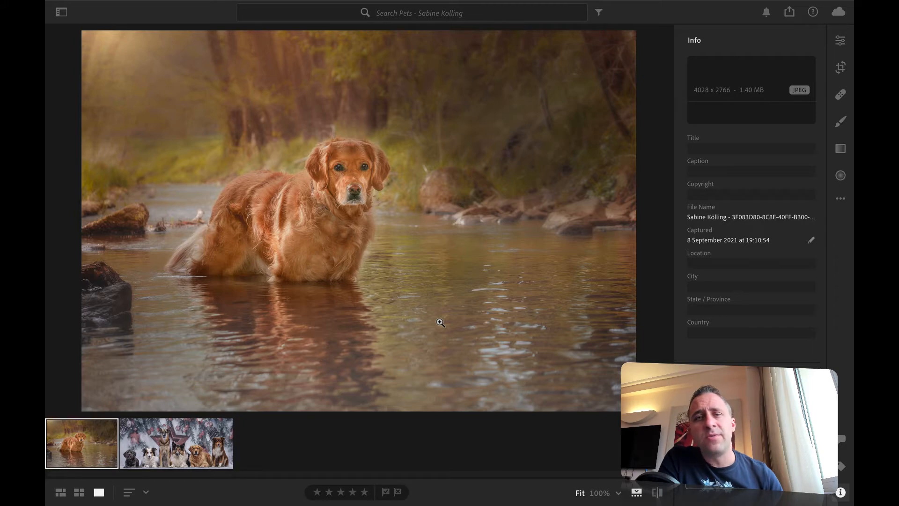
mouse_move(371, 129)
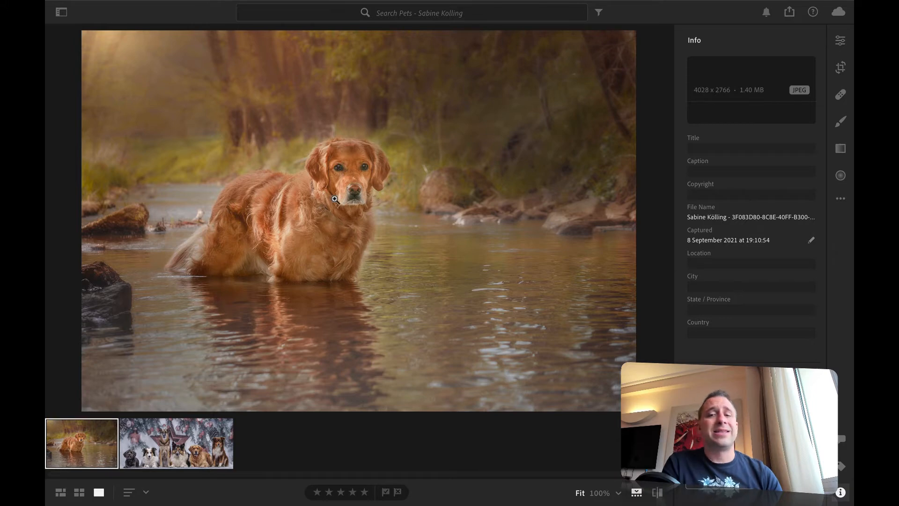
left_click(840, 95)
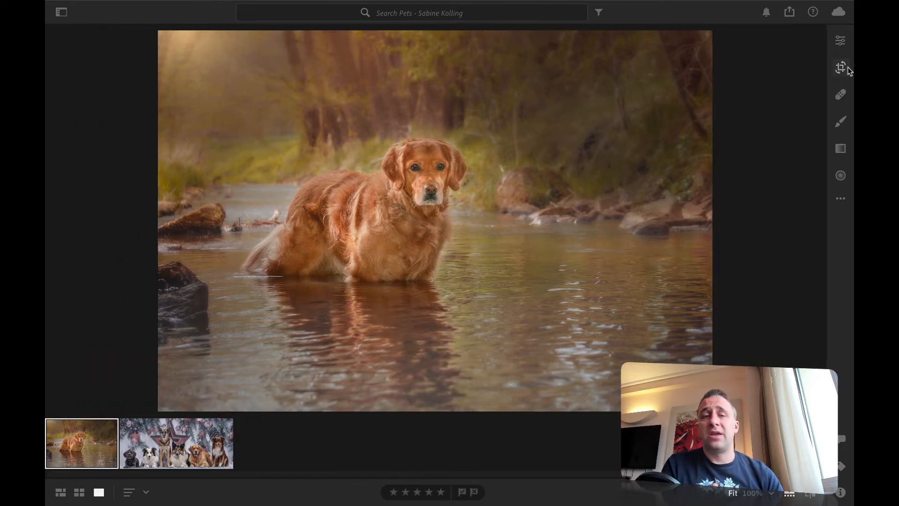
left_click(840, 66)
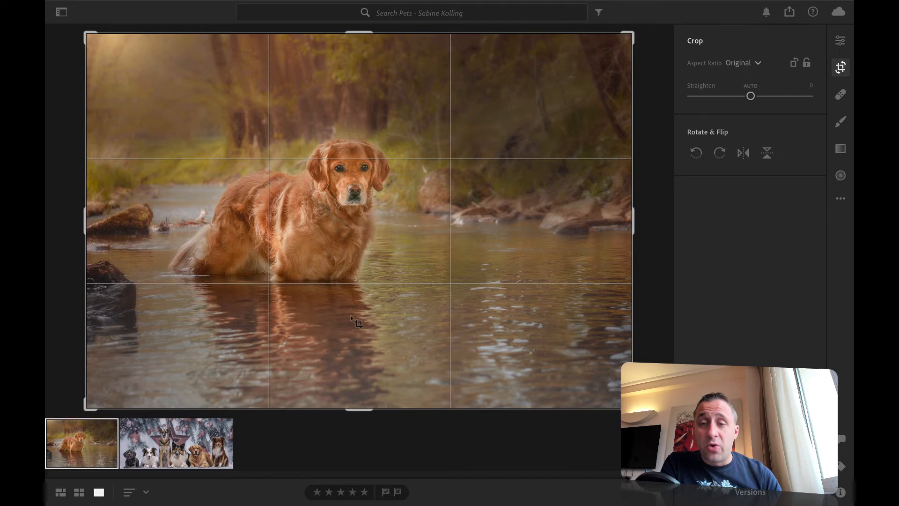
mouse_move(610, 239)
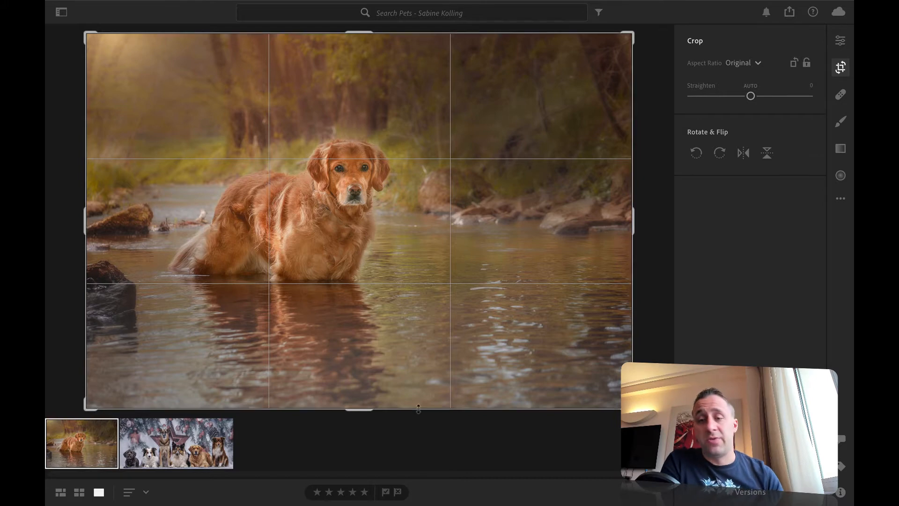
Show the six-dog Christmas group photo with its light and colour sliders, all still at zero.
left_click(176, 443)
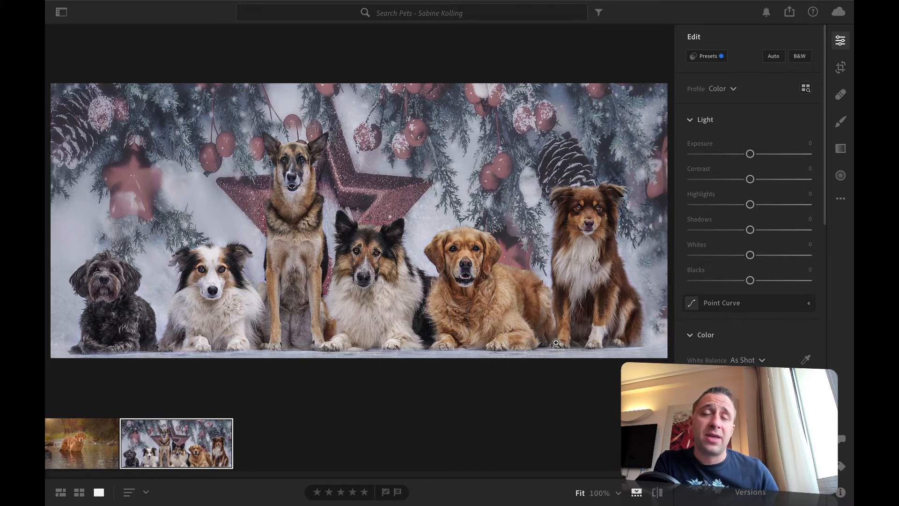
mouse_move(264, 64)
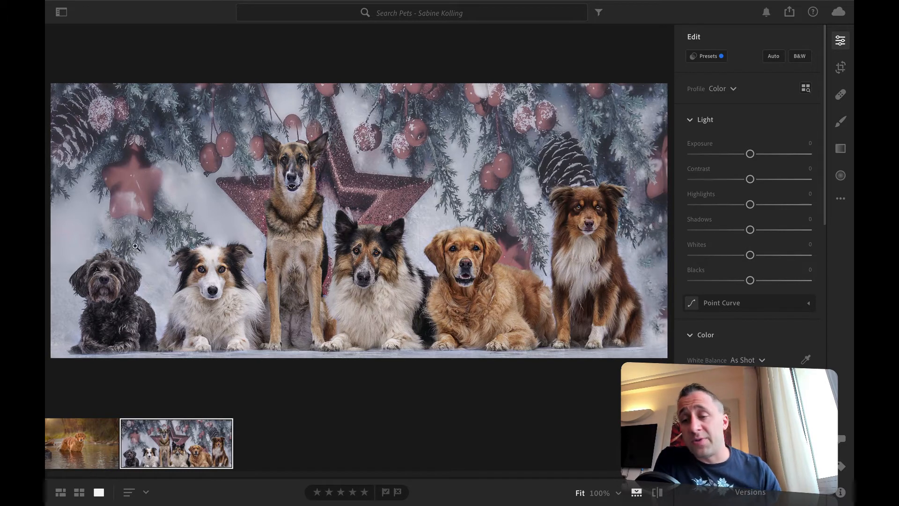
Compare the two Pets photos, then bring up linear gradient adjustments on the river dog photo.
left_click(80, 443)
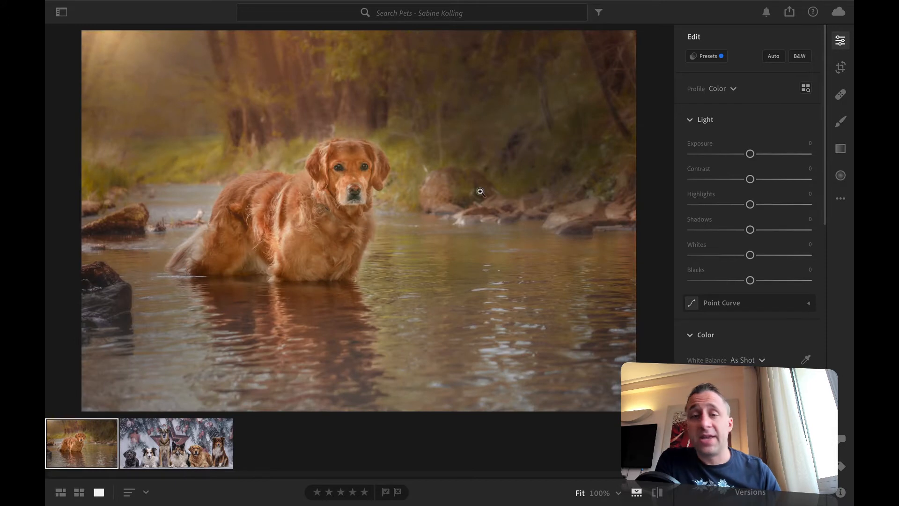
mouse_move(532, 173)
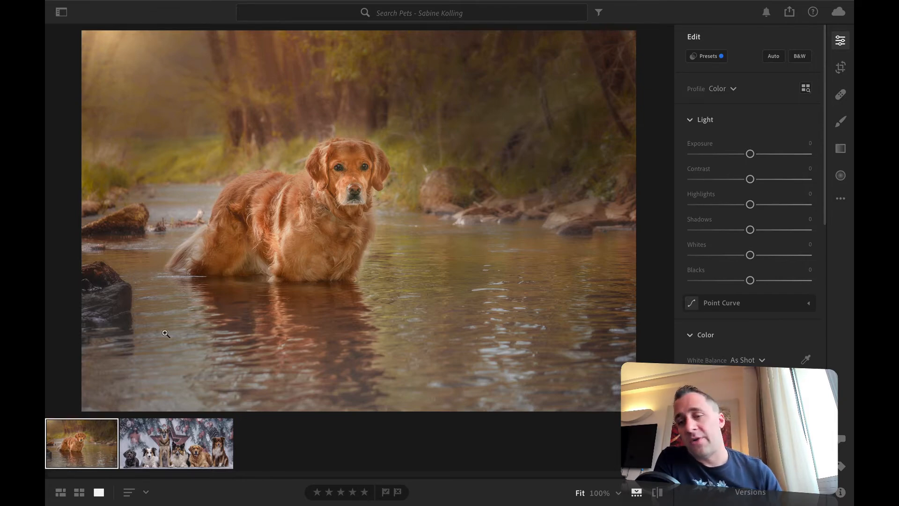
left_click(176, 443)
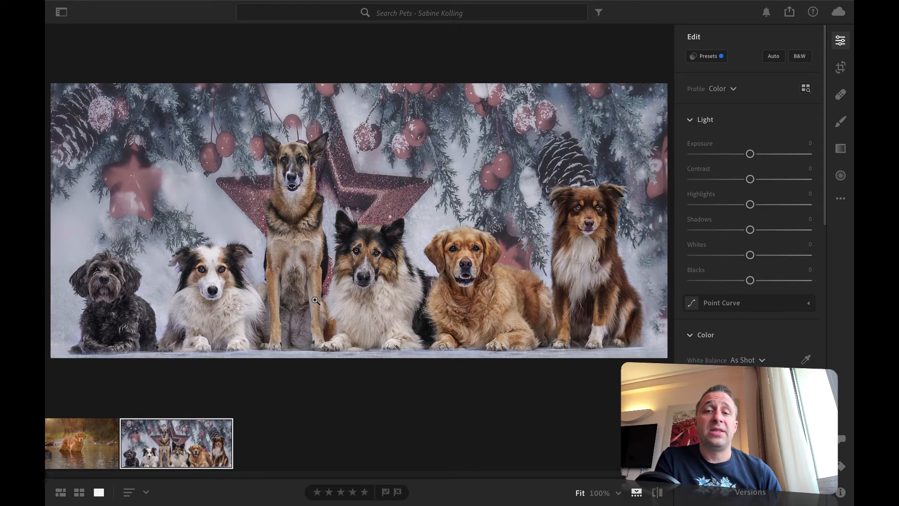
mouse_move(178, 128)
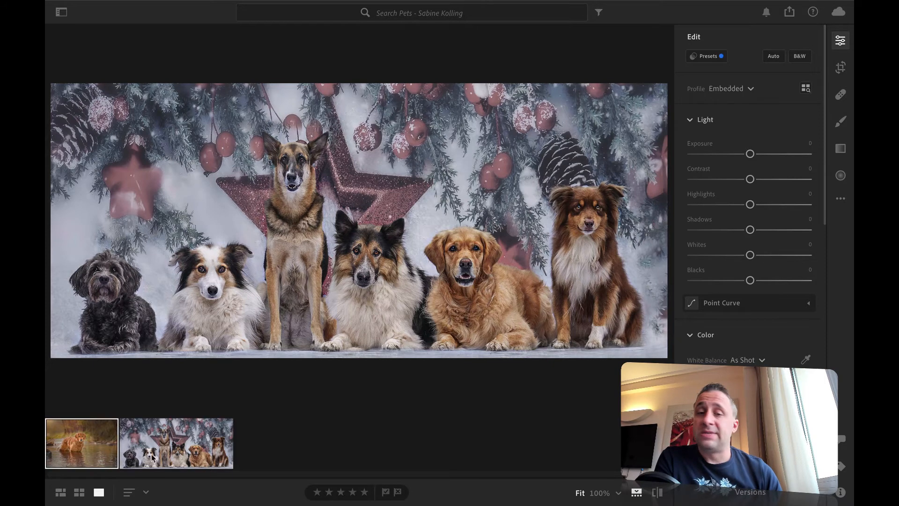
left_click(80, 443)
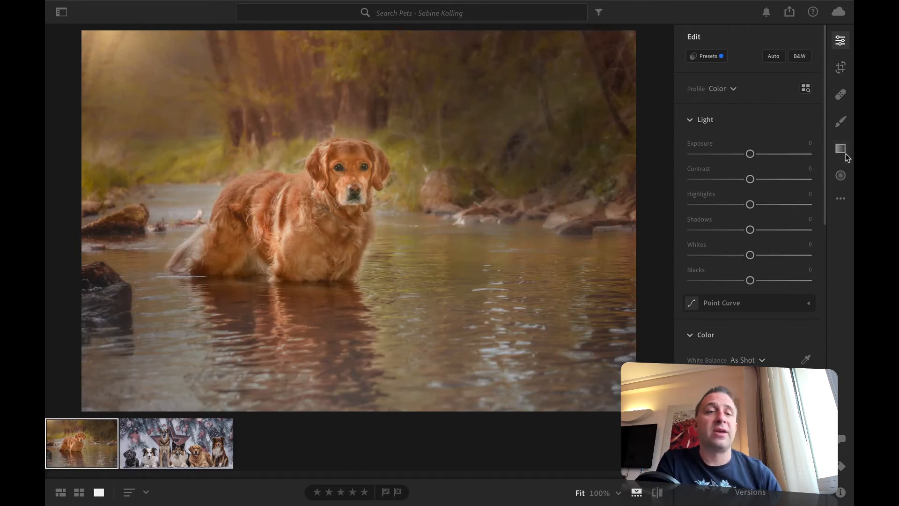
left_click(840, 148)
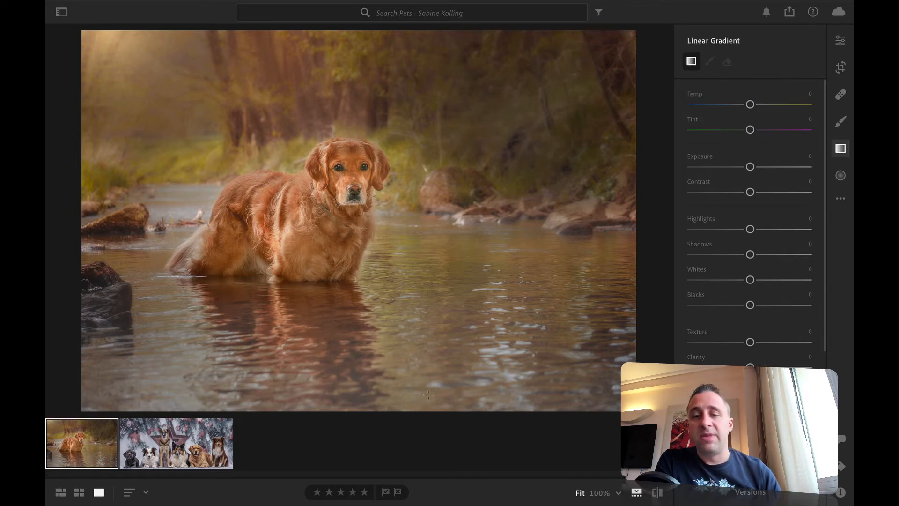
mouse_move(459, 379)
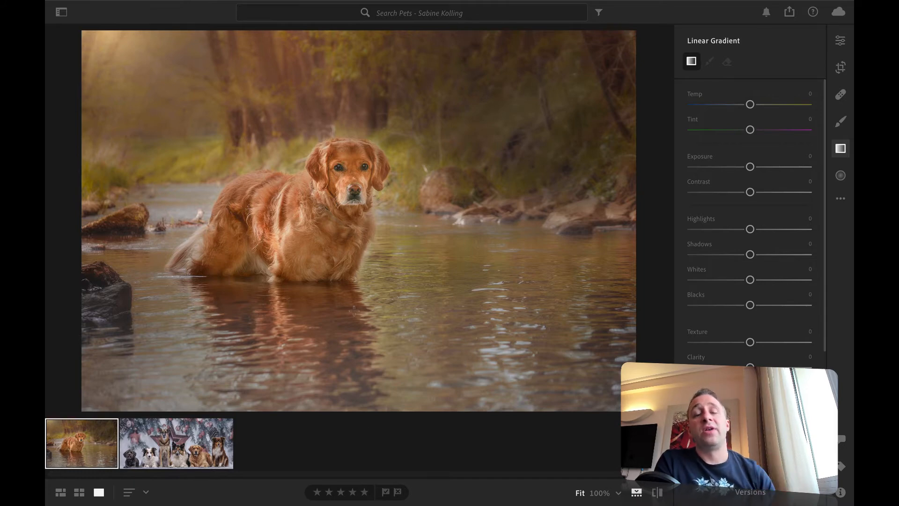
mouse_move(299, 251)
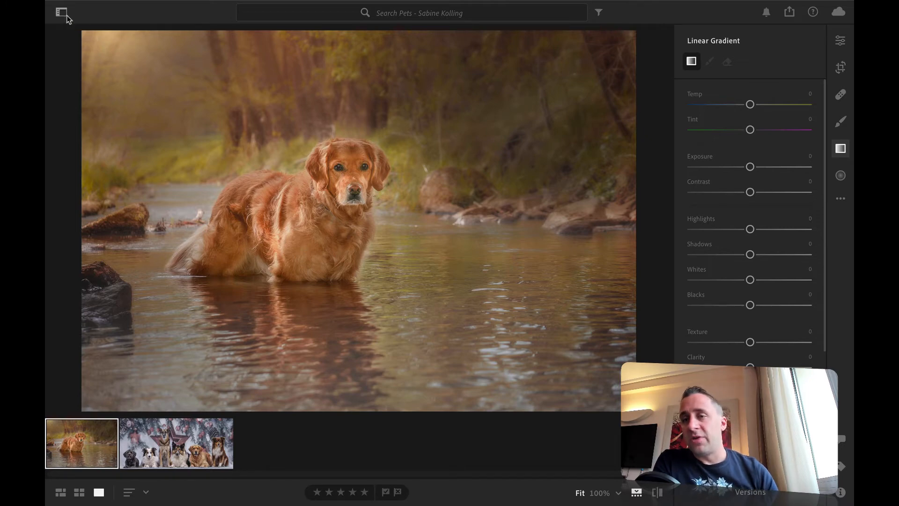
left_click(62, 12)
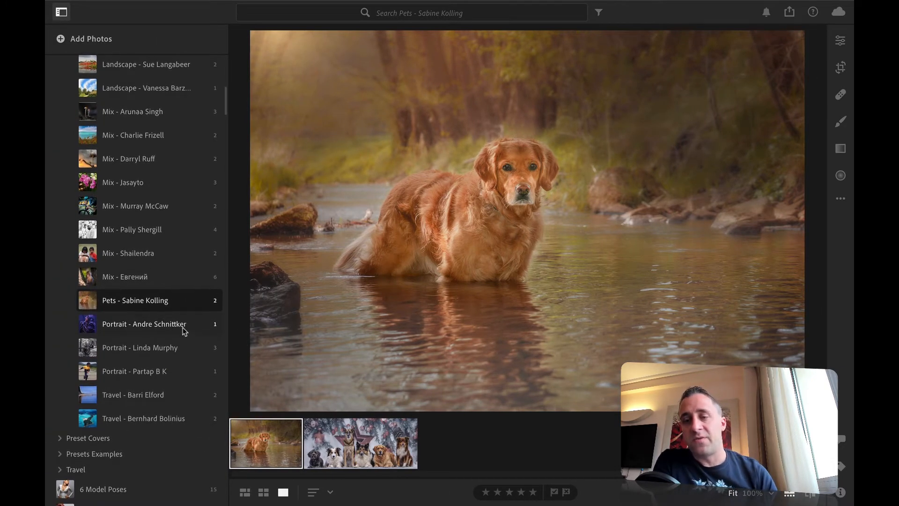
left_click(144, 323)
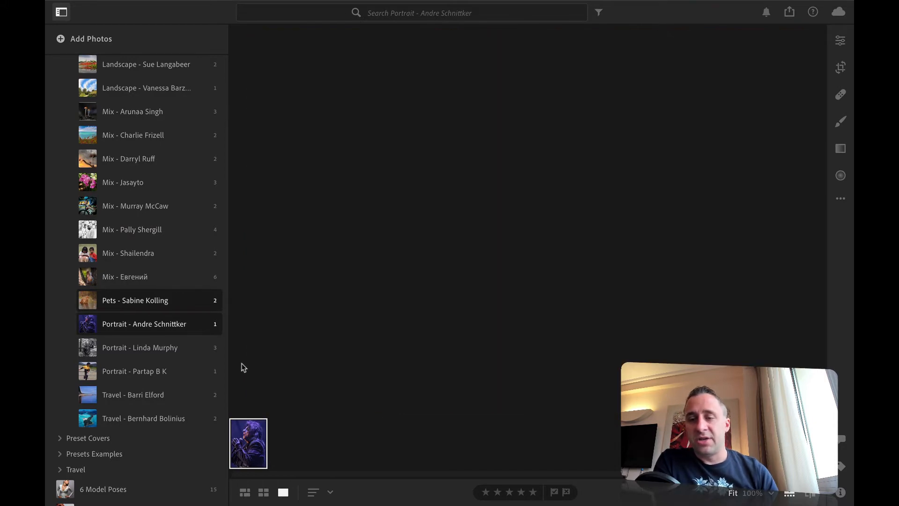
double_click(247, 443)
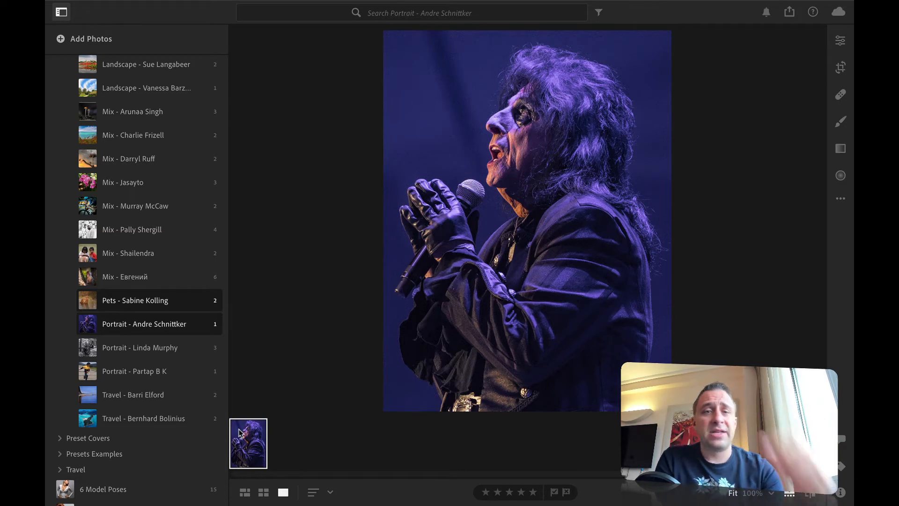
Toggle the album list while reviewing the singer portrait, ending with the list shown again.
left_click(61, 12)
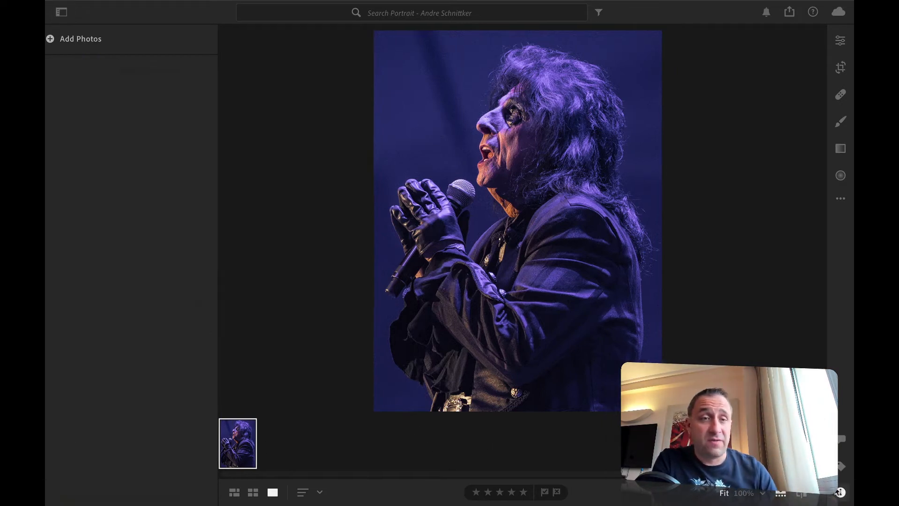
left_click(62, 13)
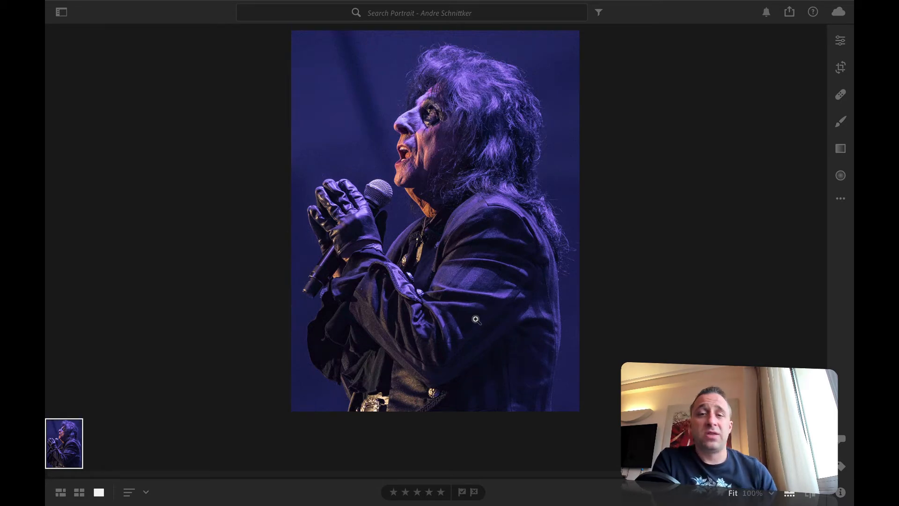
mouse_move(342, 147)
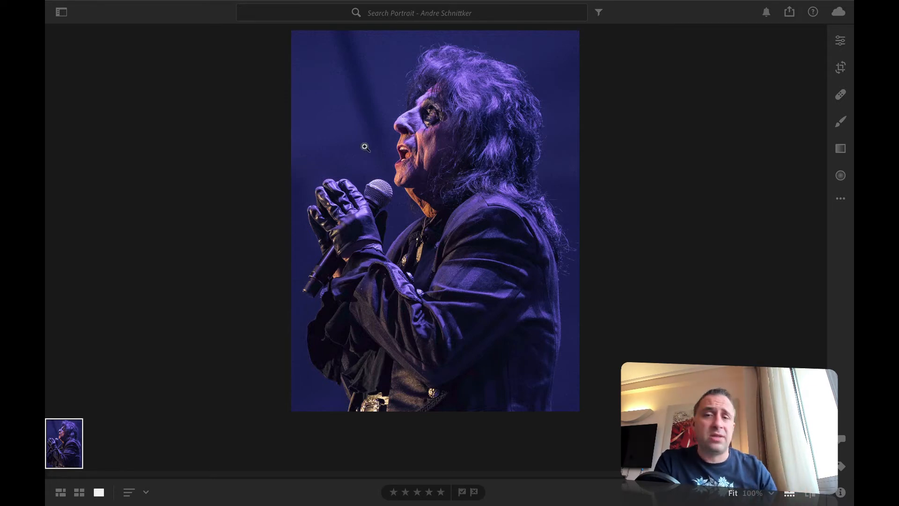
mouse_move(490, 110)
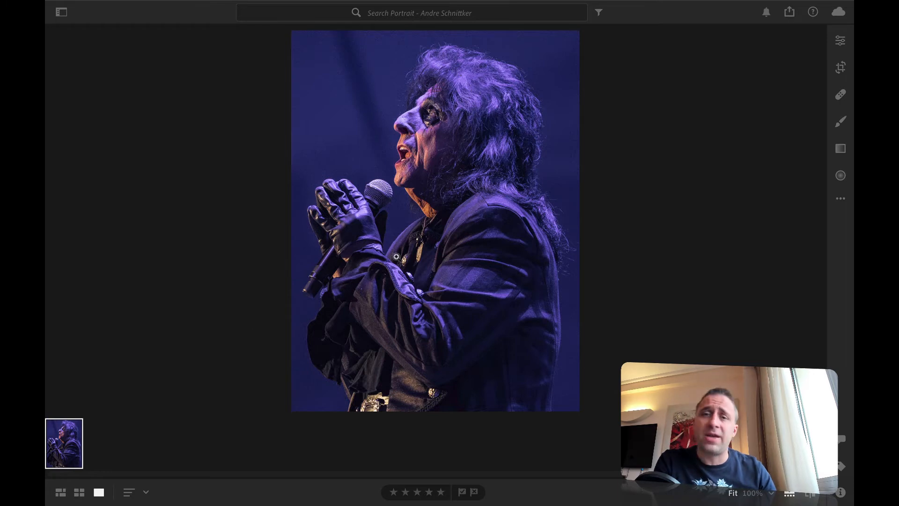
mouse_move(397, 259)
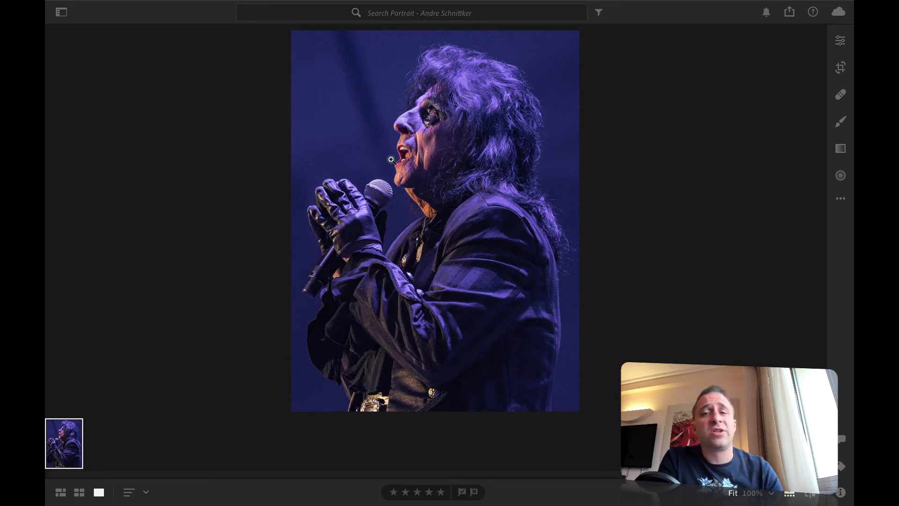
mouse_move(502, 307)
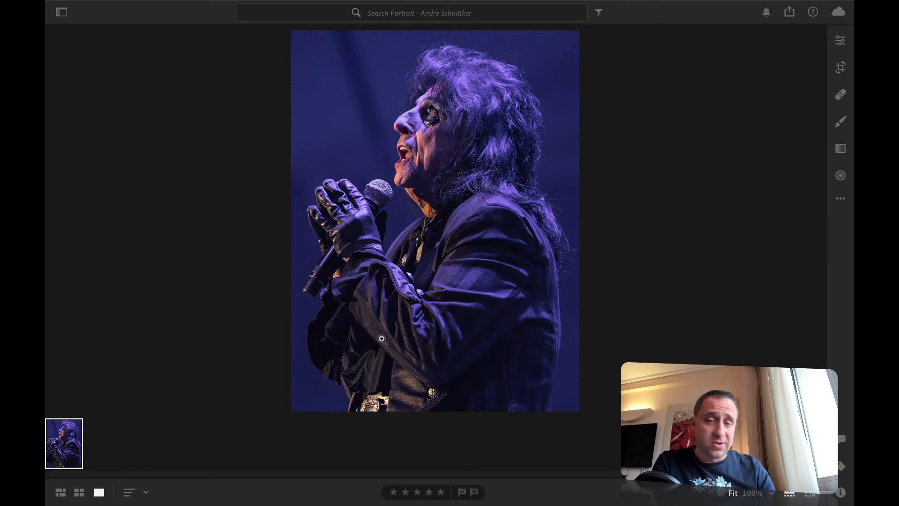
mouse_move(370, 335)
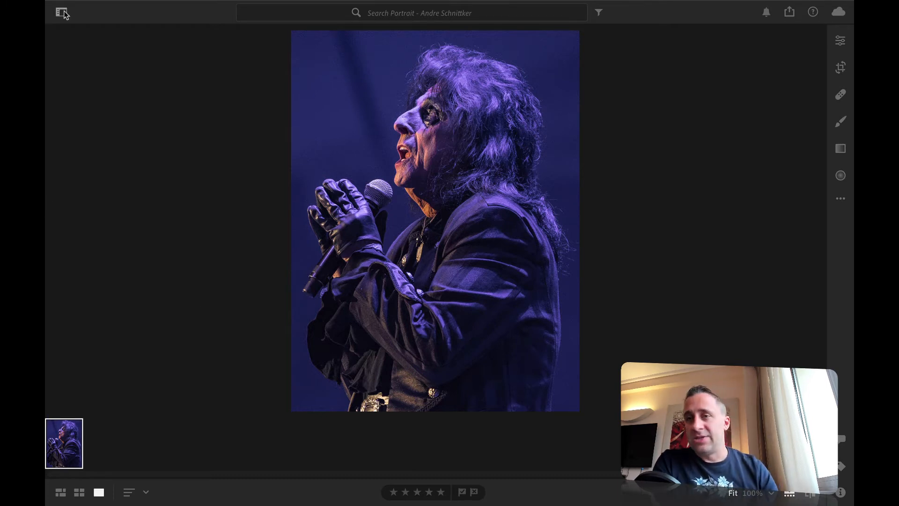
left_click(62, 12)
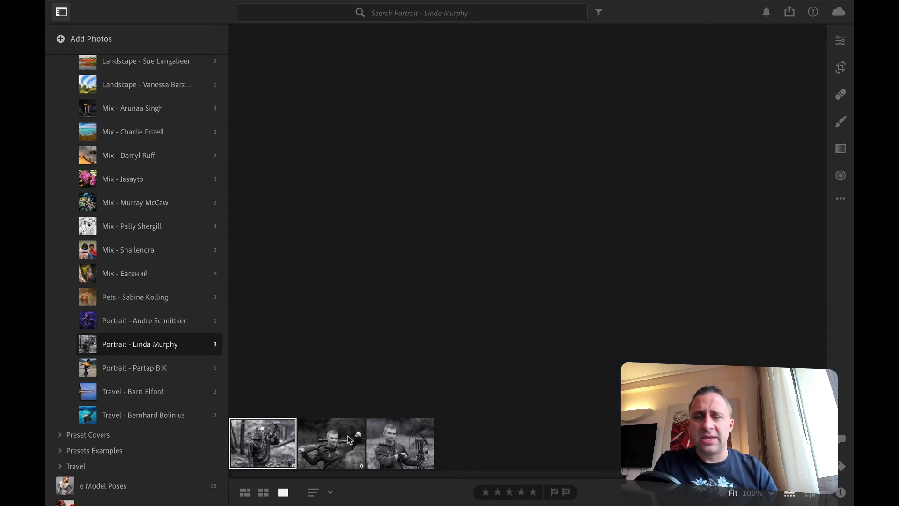
left_click(331, 443)
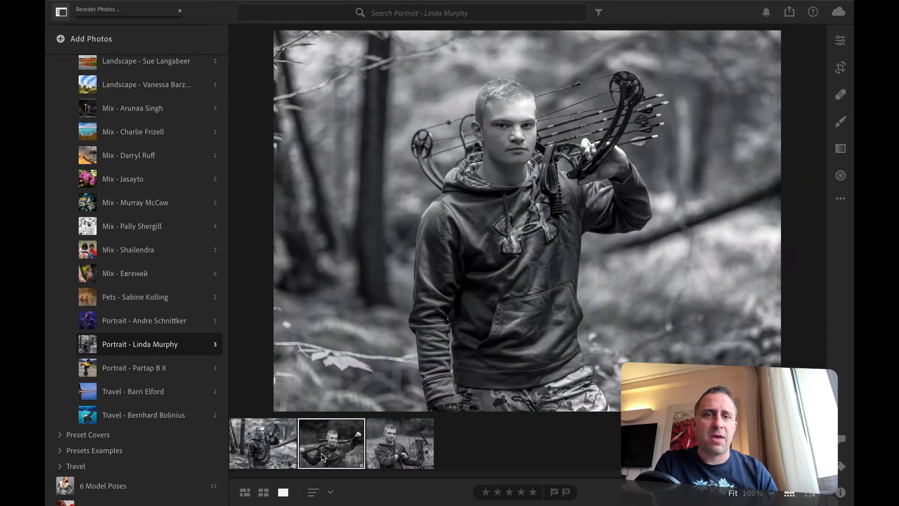
left_click(400, 443)
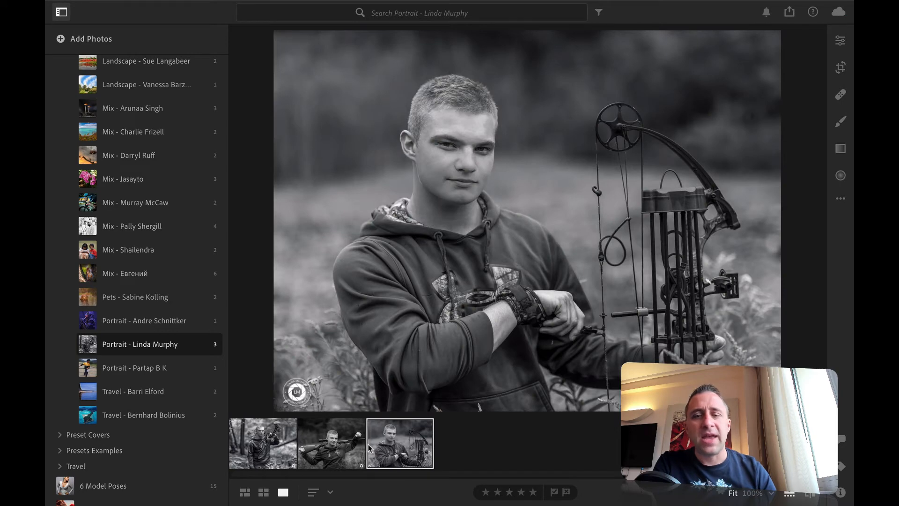
left_click(262, 443)
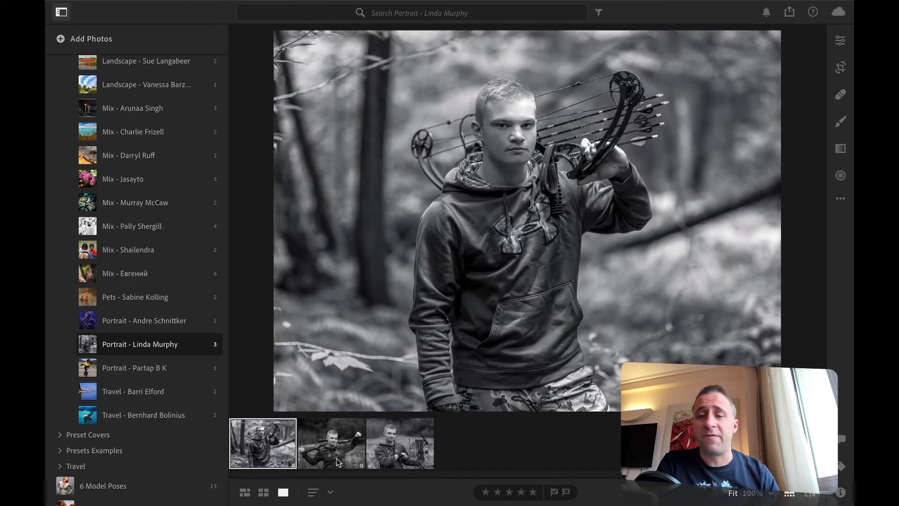
left_click(399, 443)
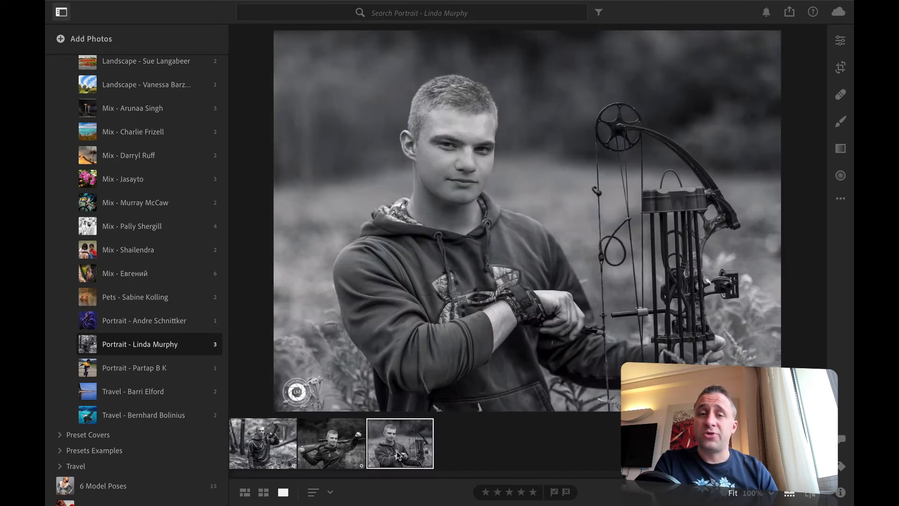
left_click(262, 443)
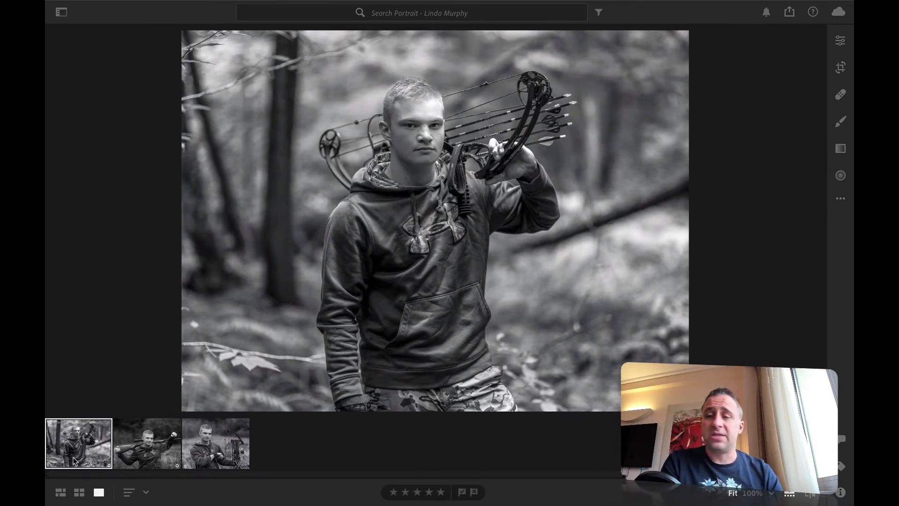
Cycle the three portraits with the album list hidden, ending on the rifle-on-shoulders shot.
left_click(147, 443)
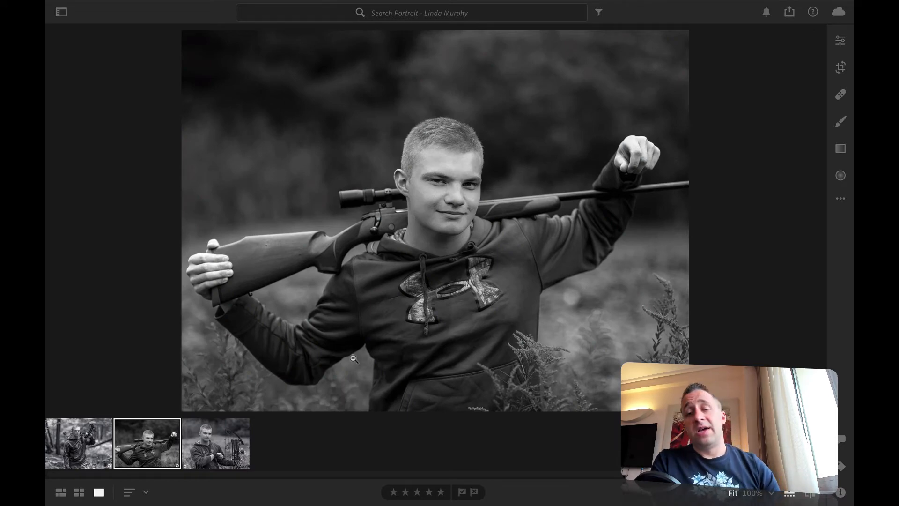
left_click(215, 443)
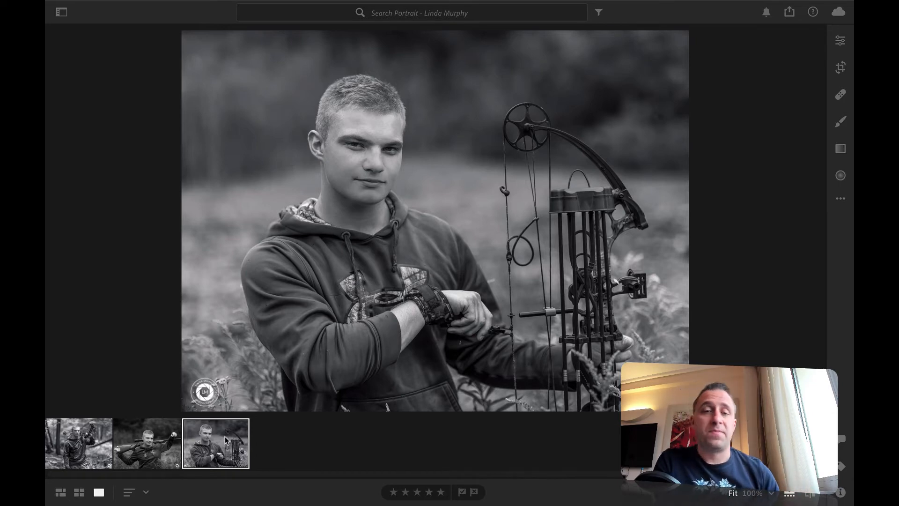
left_click(77, 443)
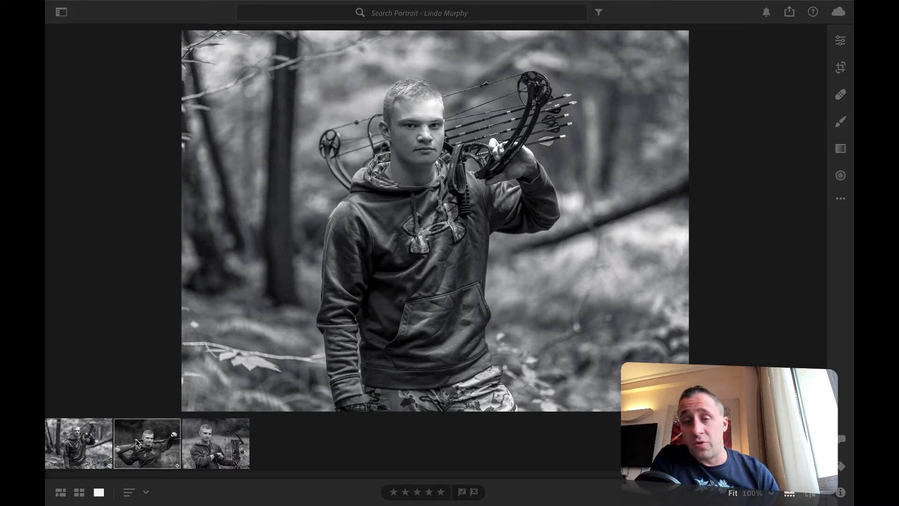
left_click(146, 443)
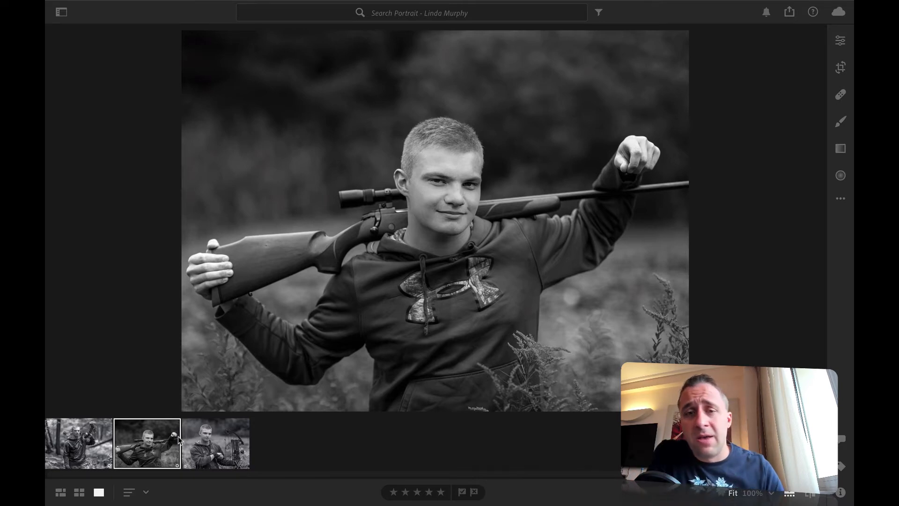
left_click(216, 443)
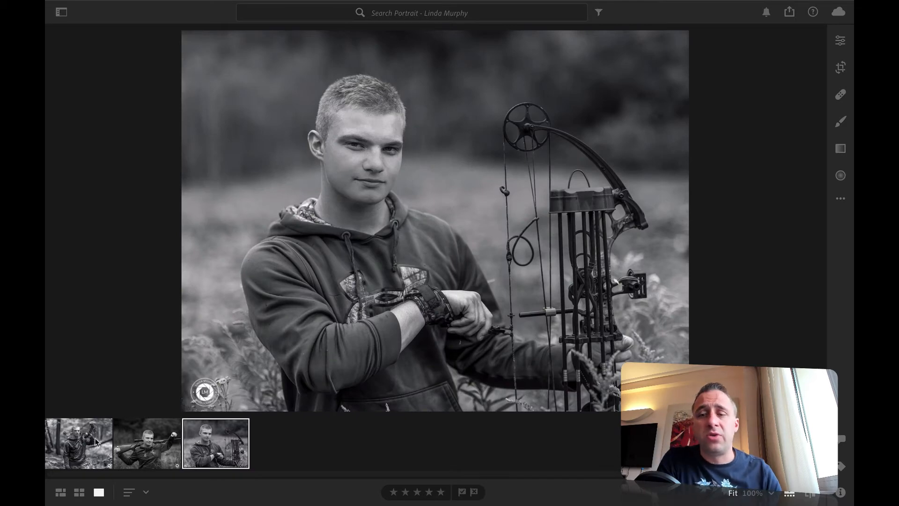
left_click(77, 443)
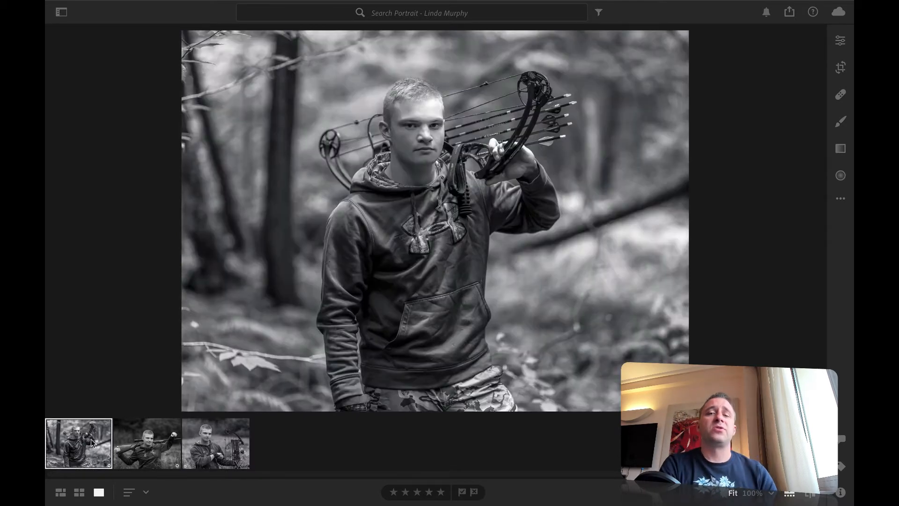
left_click(147, 443)
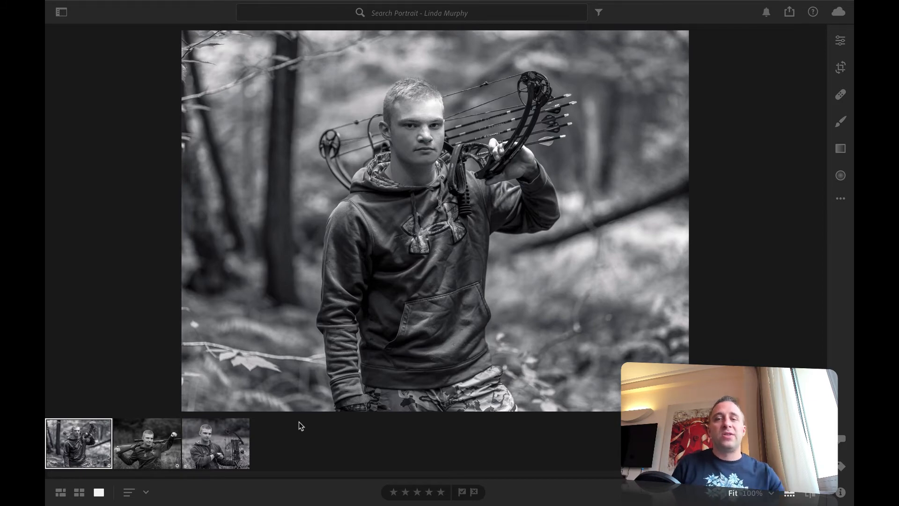
left_click(147, 443)
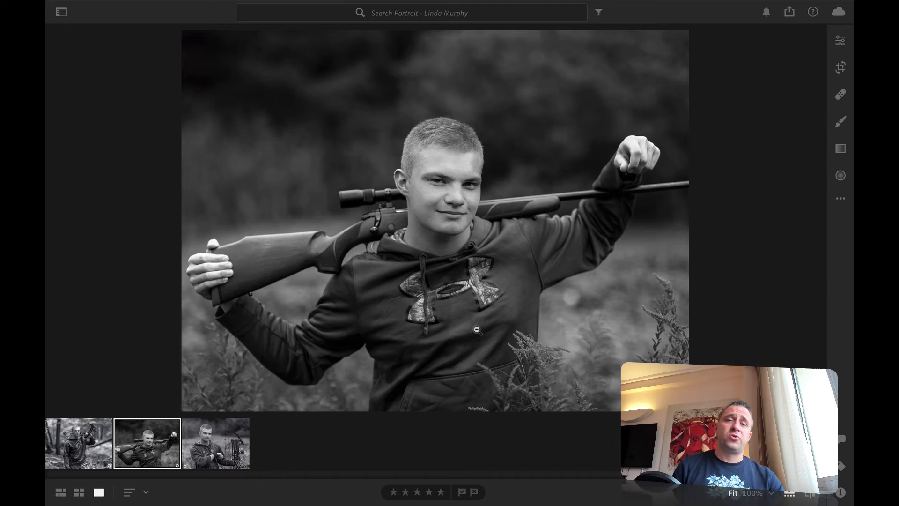
mouse_move(557, 301)
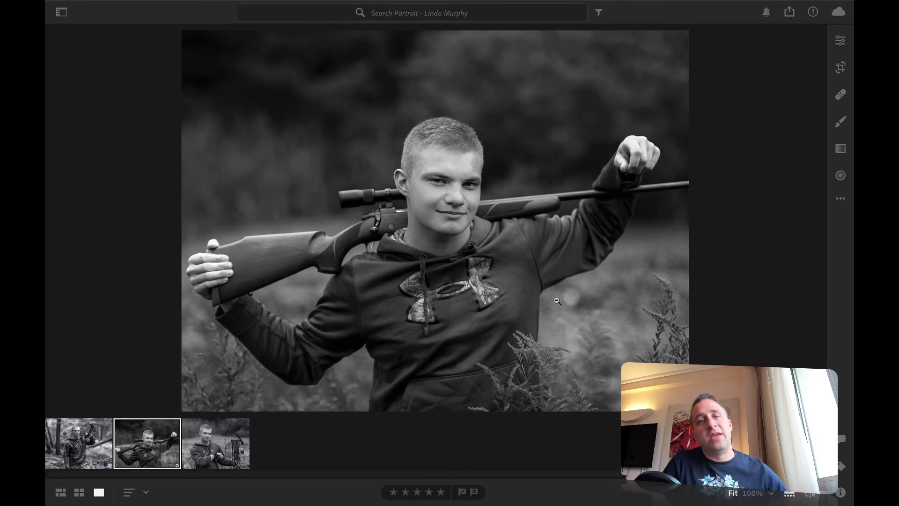
left_click(215, 443)
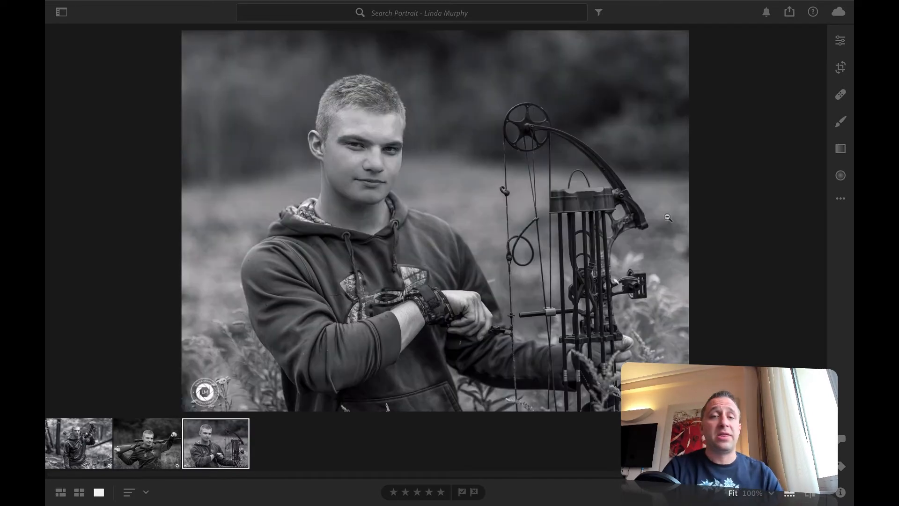
left_click(146, 443)
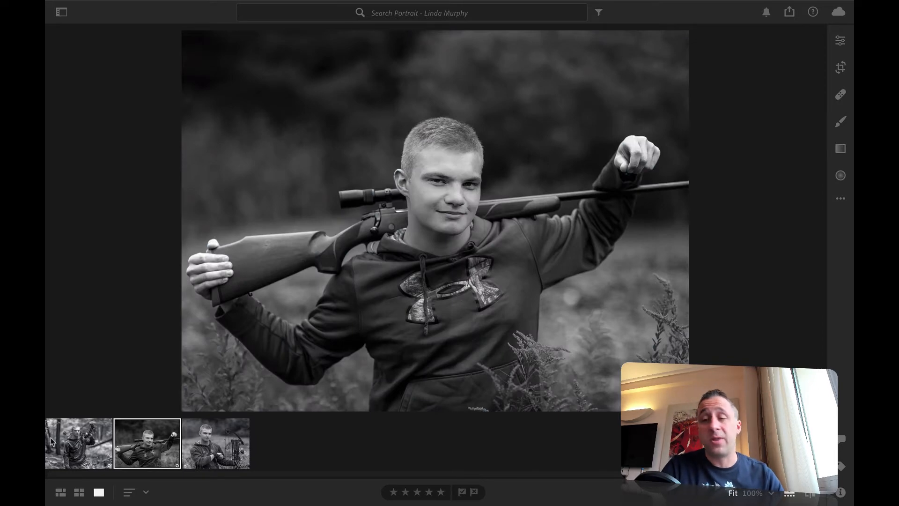
left_click(216, 443)
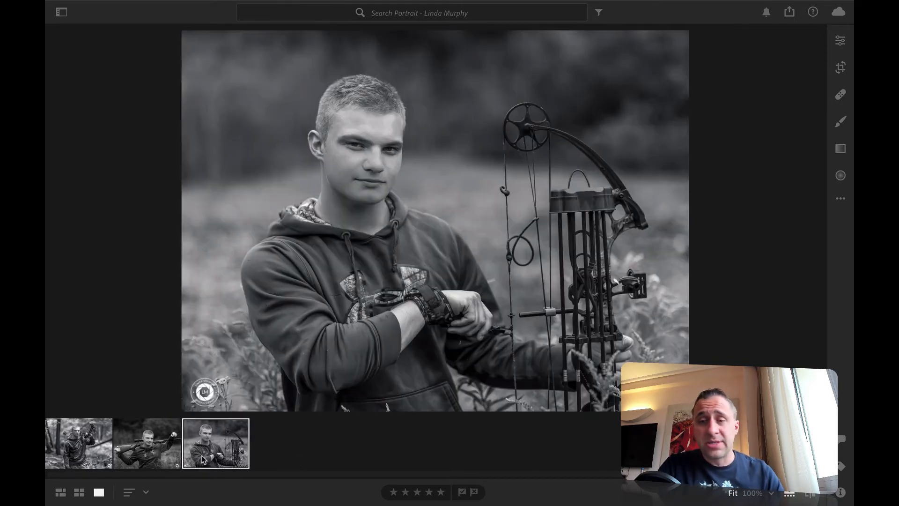
left_click(78, 443)
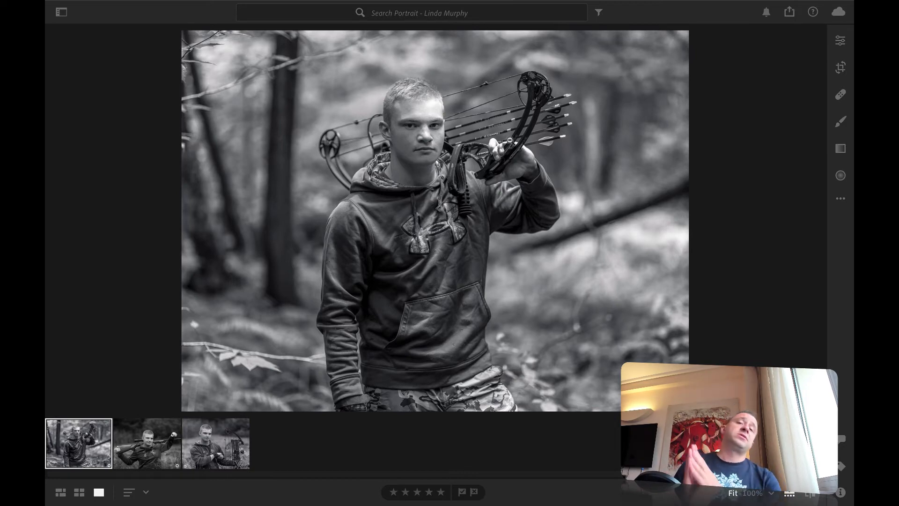
left_click(147, 444)
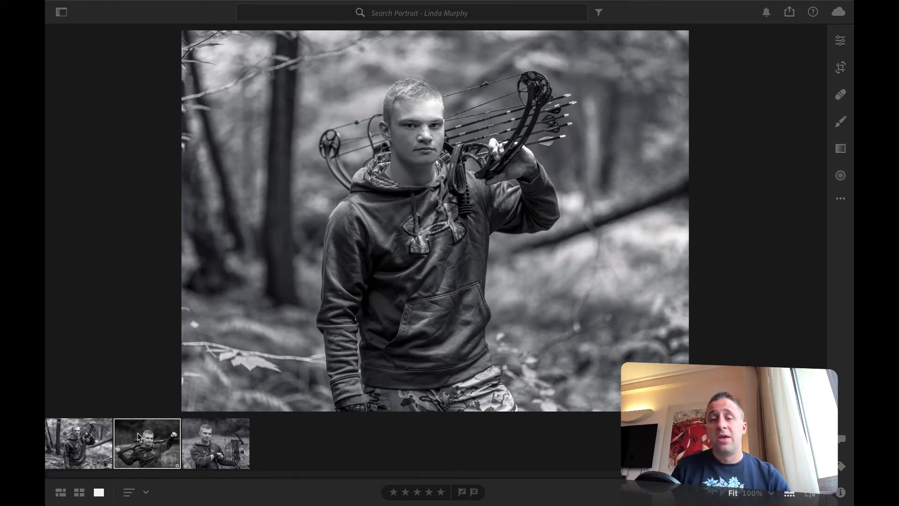
left_click(147, 443)
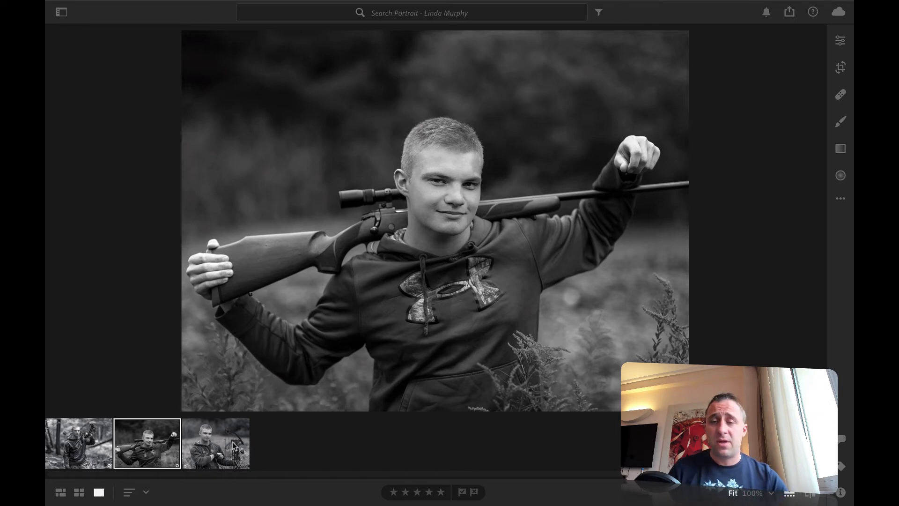
left_click(78, 443)
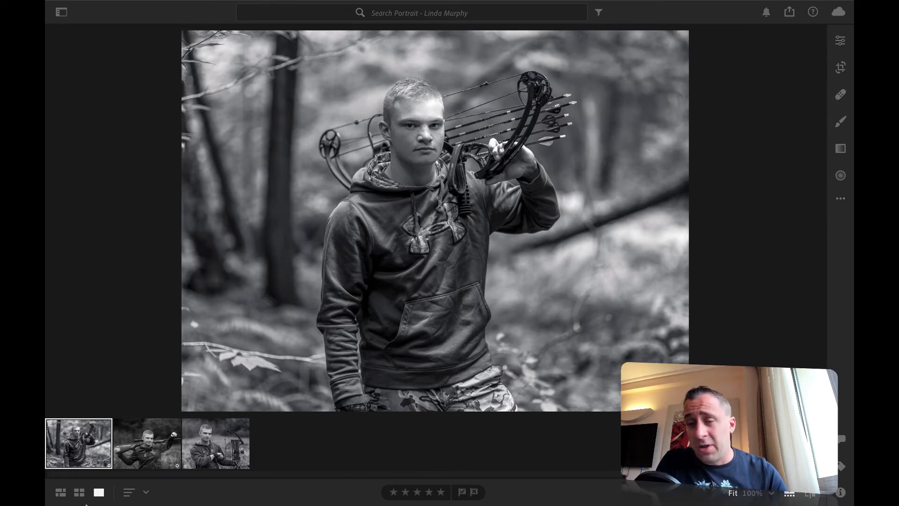
left_click(215, 443)
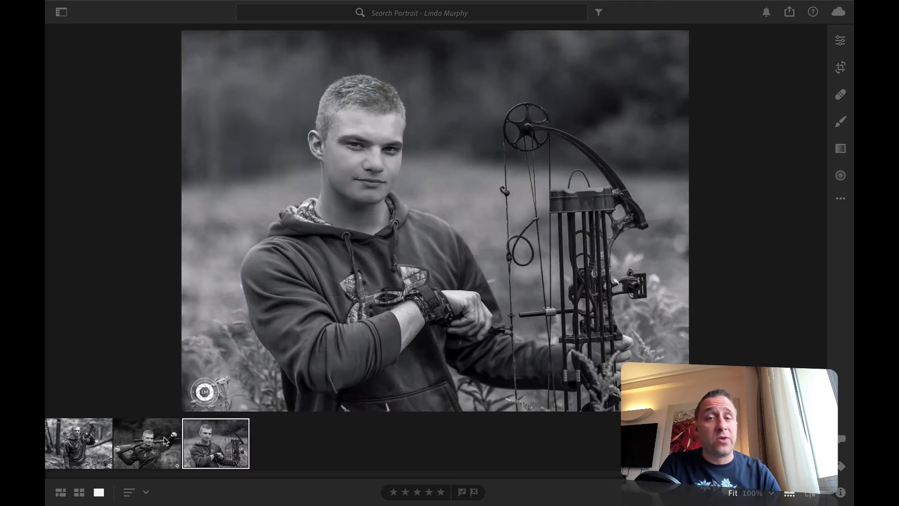
left_click(78, 443)
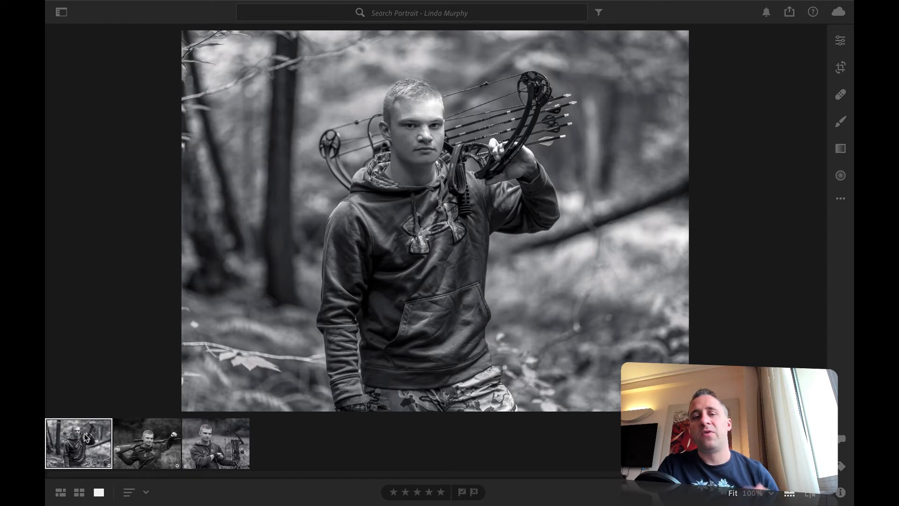
mouse_move(175, 459)
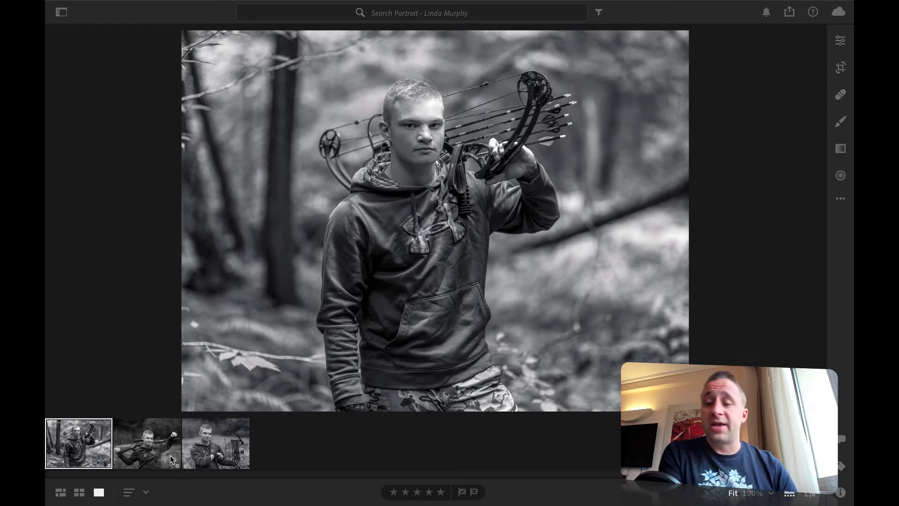
left_click(147, 444)
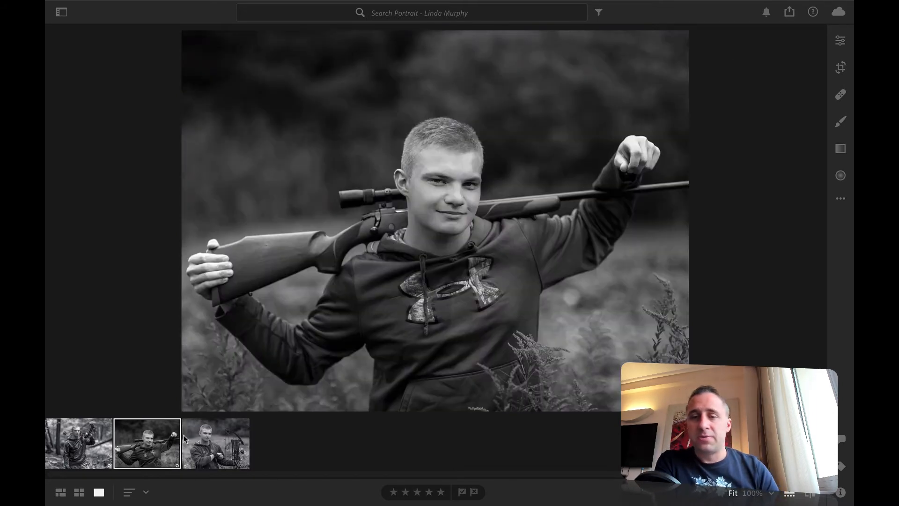
left_click(216, 443)
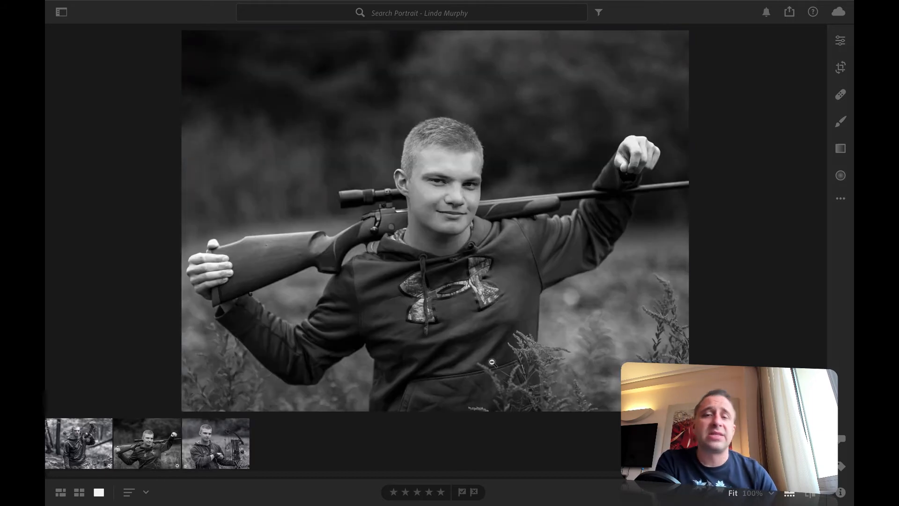
left_click(147, 443)
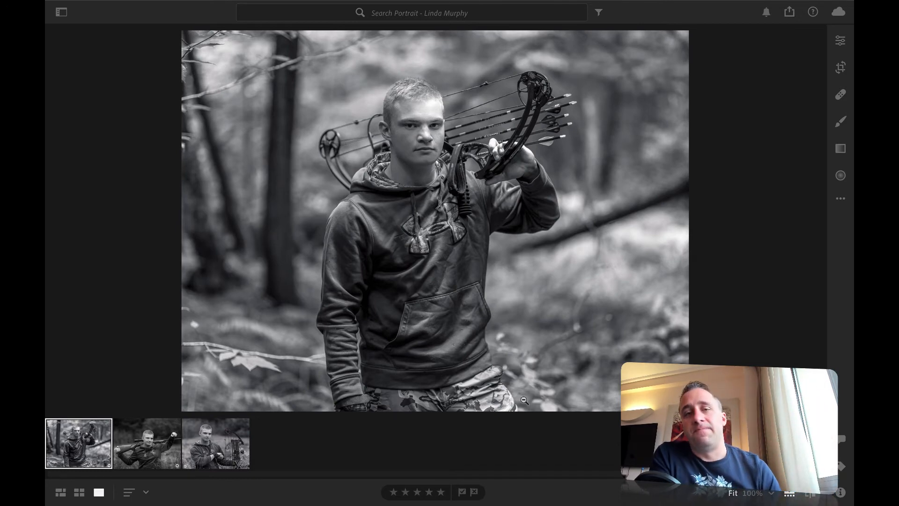
left_click(62, 12)
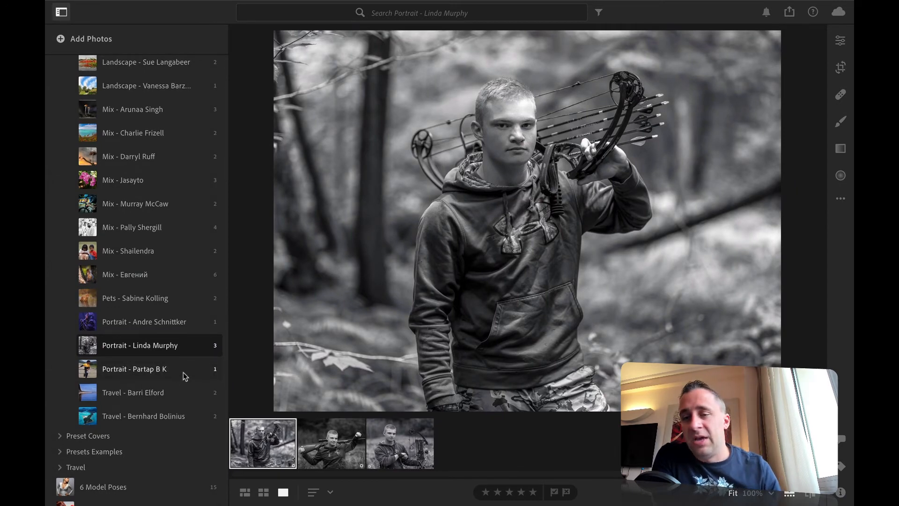
Open the 'Portrait - Partap B K' album showing the man in yellow leaning on a railing.
left_click(134, 369)
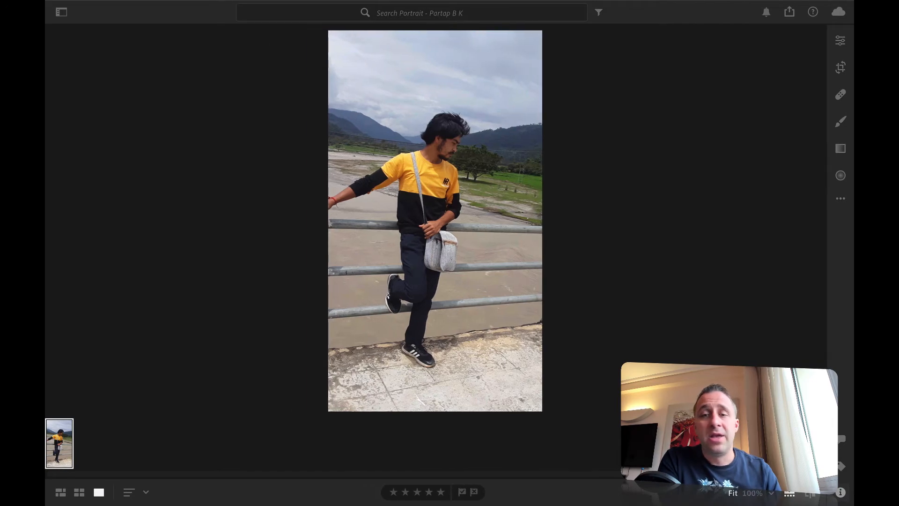
mouse_move(688, 174)
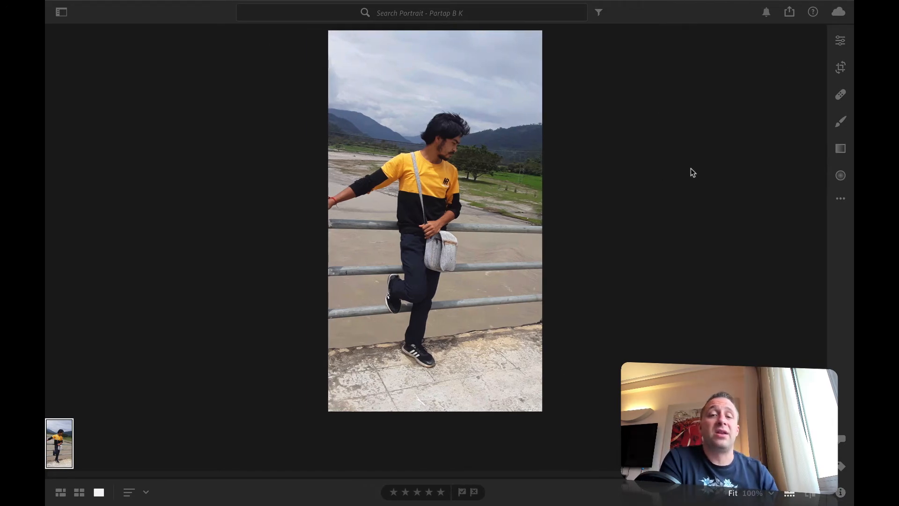
left_click(840, 41)
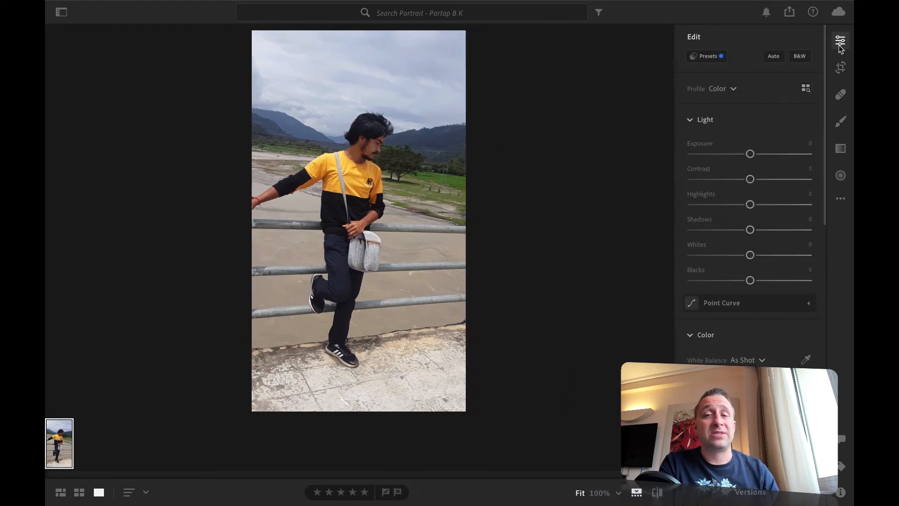
left_click(840, 41)
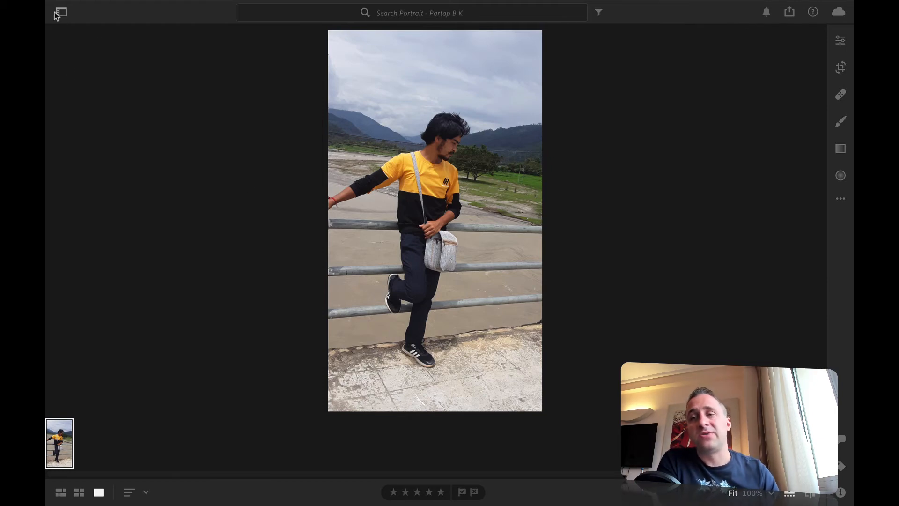
left_click(60, 12)
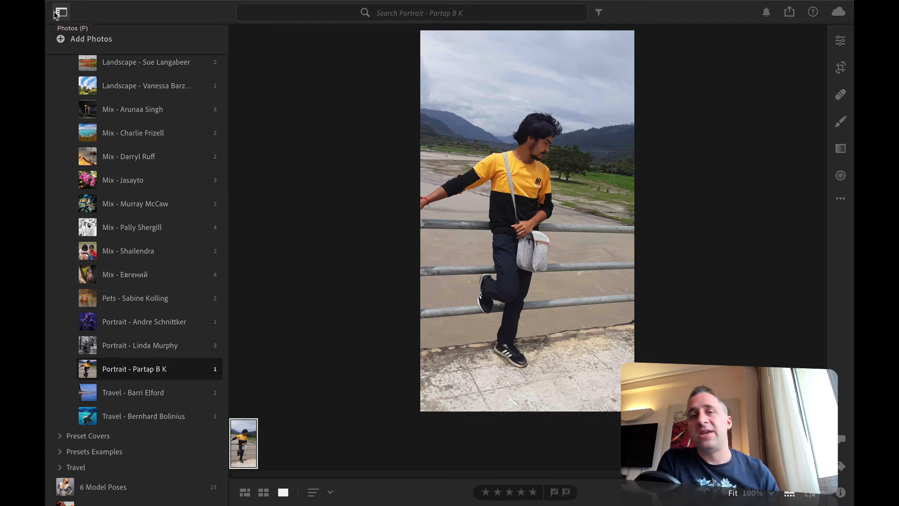
mouse_move(136, 44)
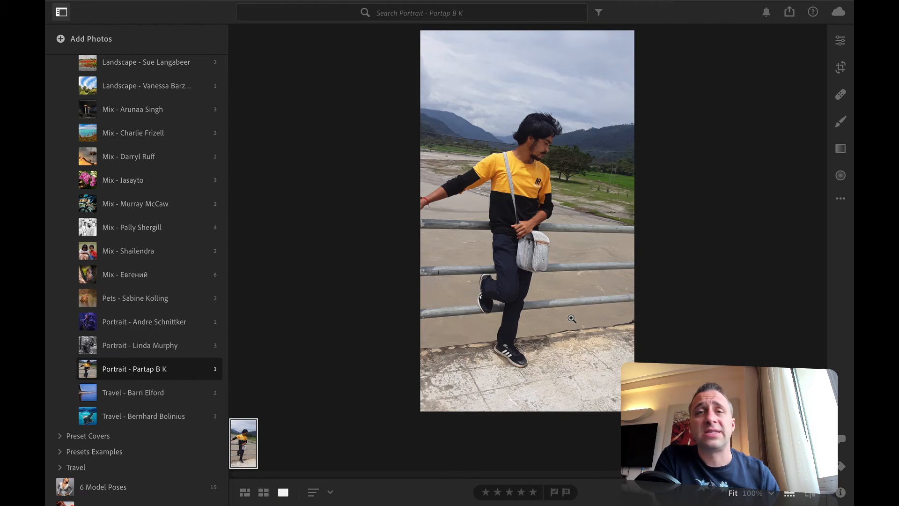
left_click(132, 392)
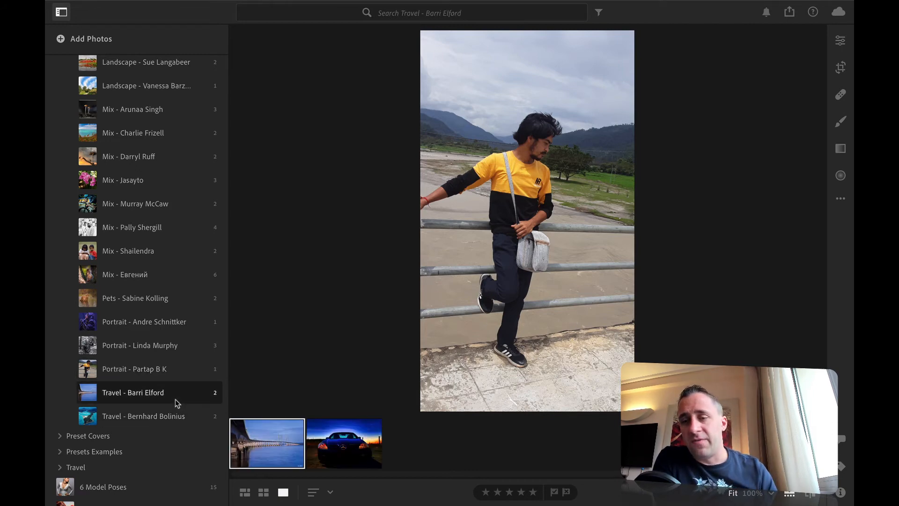
left_click(266, 443)
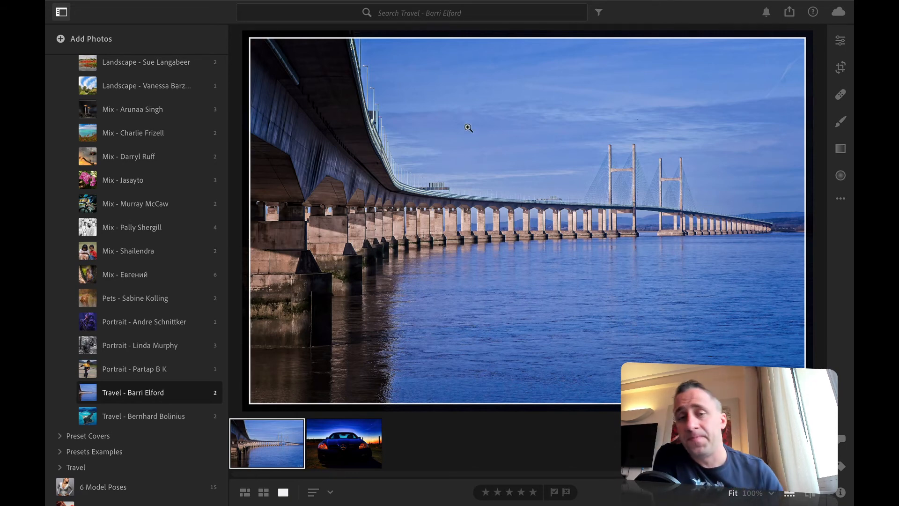
left_click(344, 443)
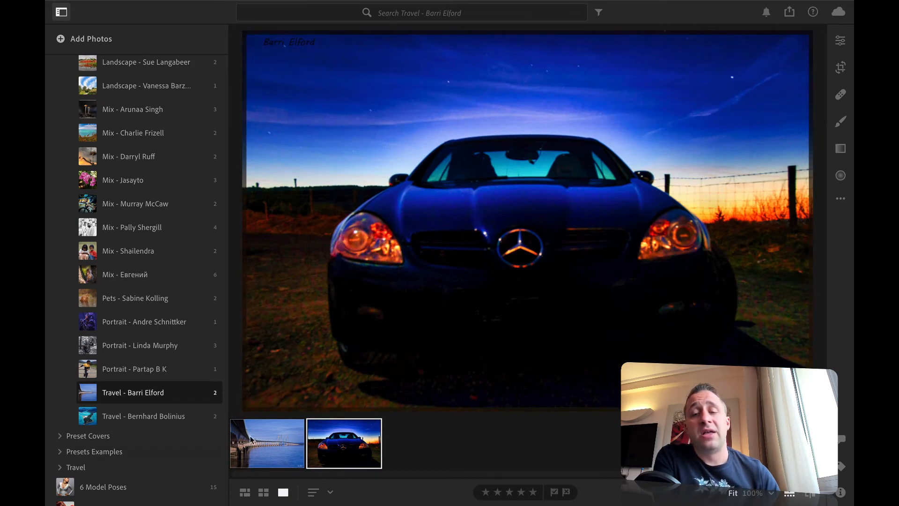
left_click(266, 443)
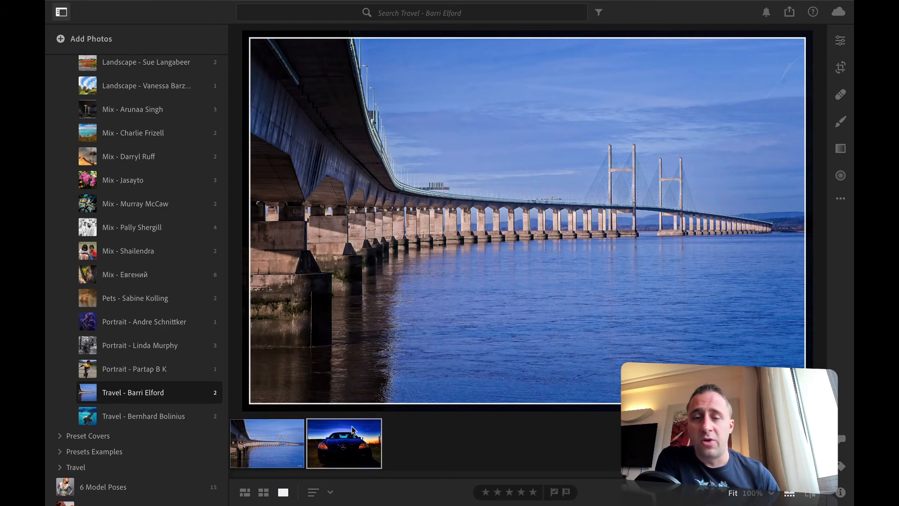
left_click(343, 443)
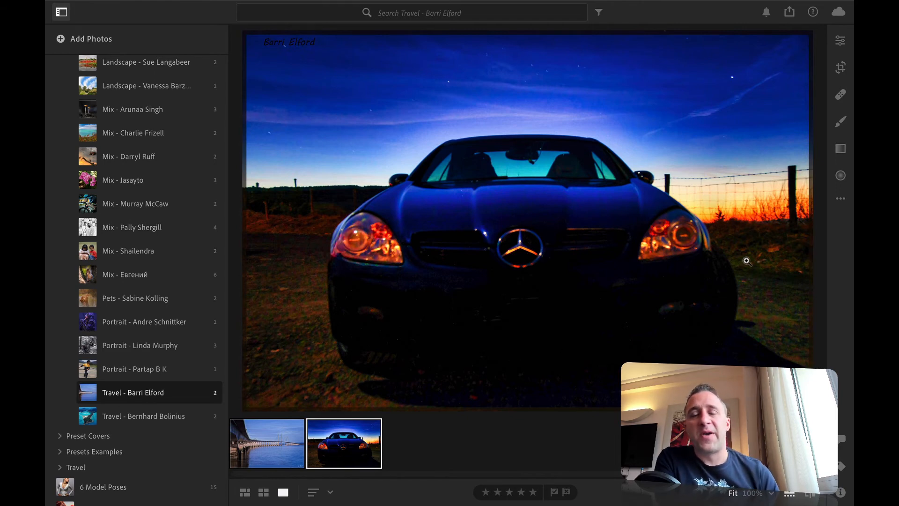
left_click(266, 443)
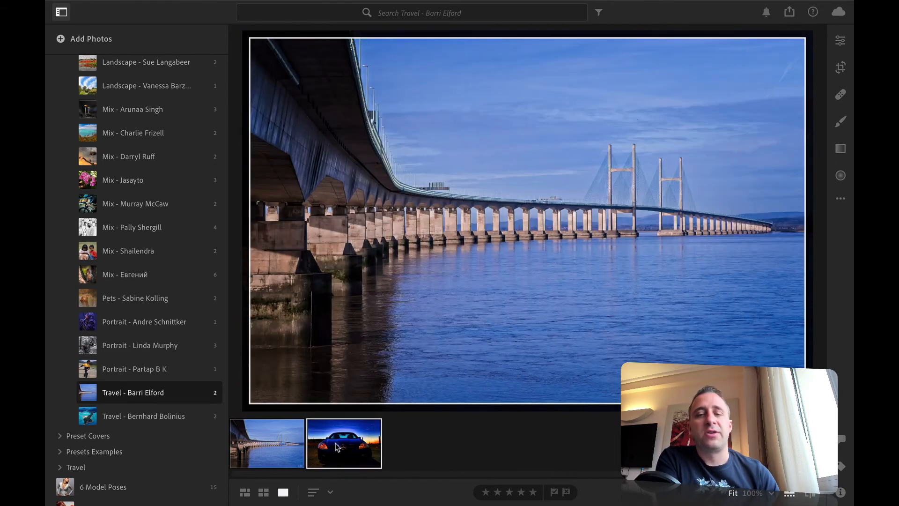
left_click(344, 443)
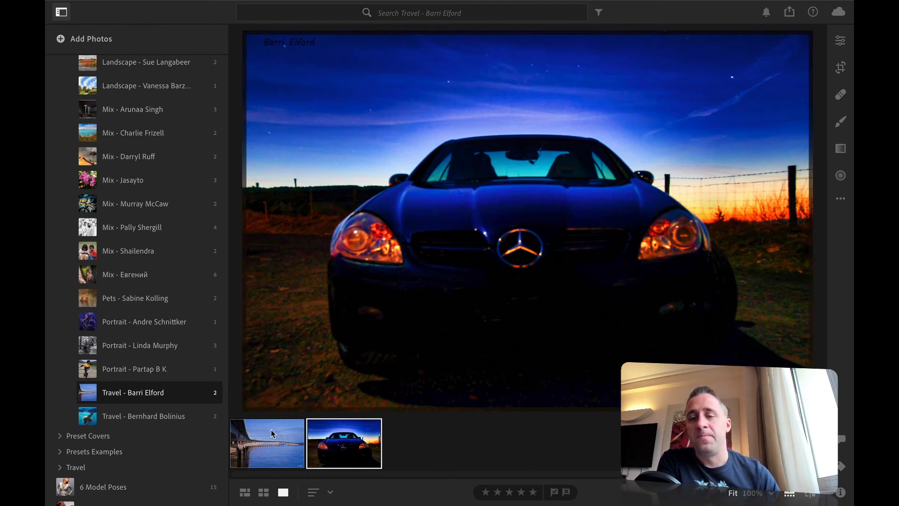
left_click(266, 443)
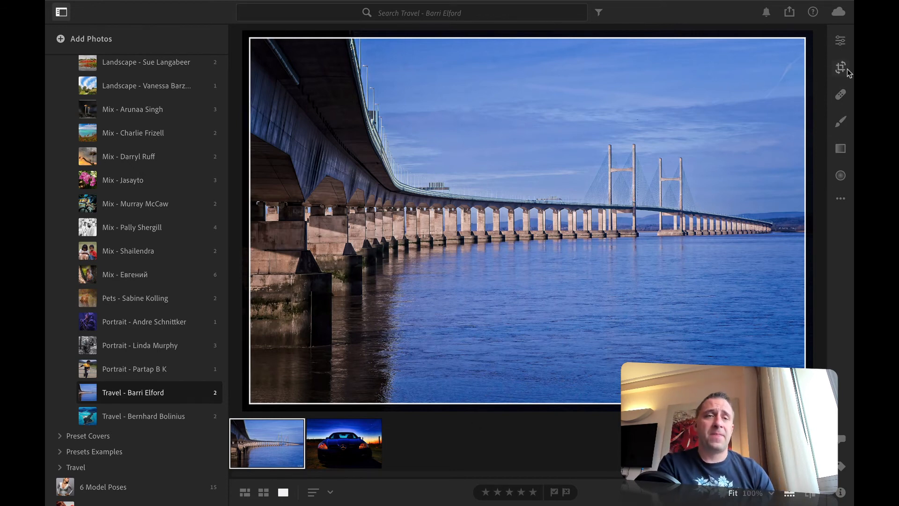
Convert the bridge photo to B&W with Contrast +36 and start a linear gradient over the sky.
left_click(840, 66)
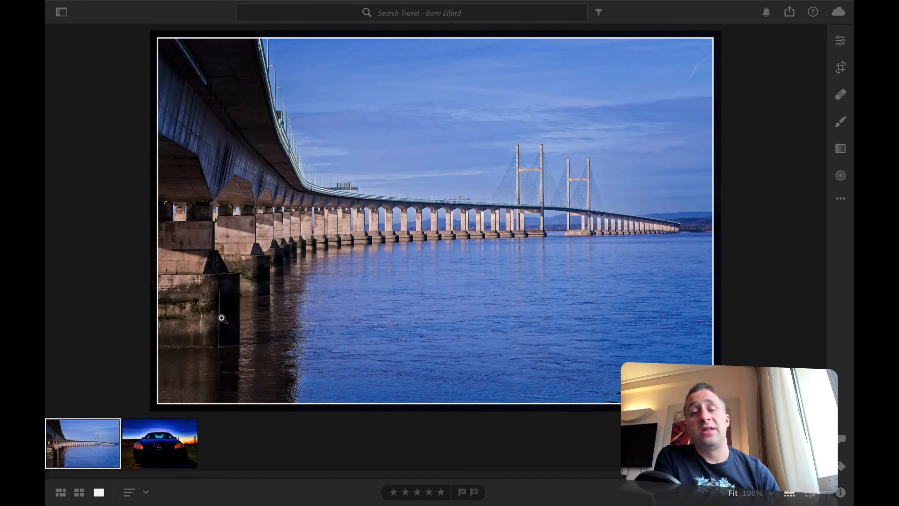
mouse_move(452, 242)
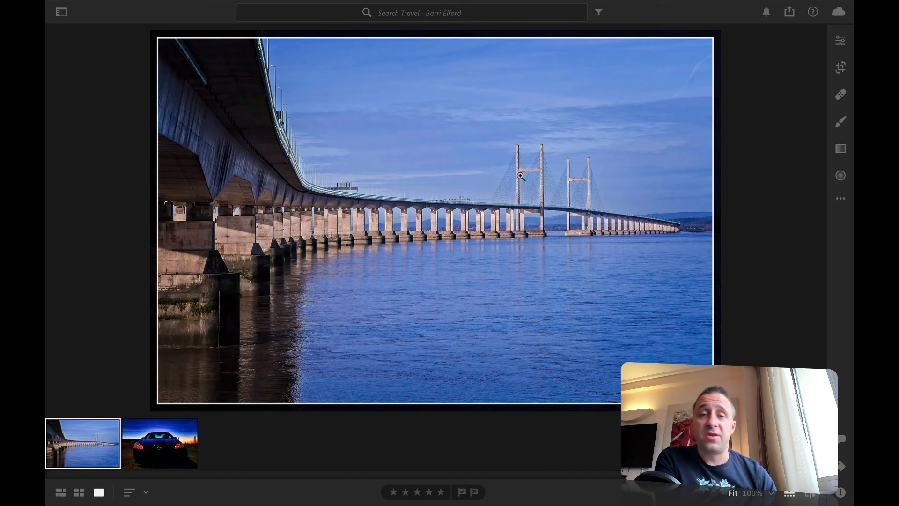
mouse_move(378, 114)
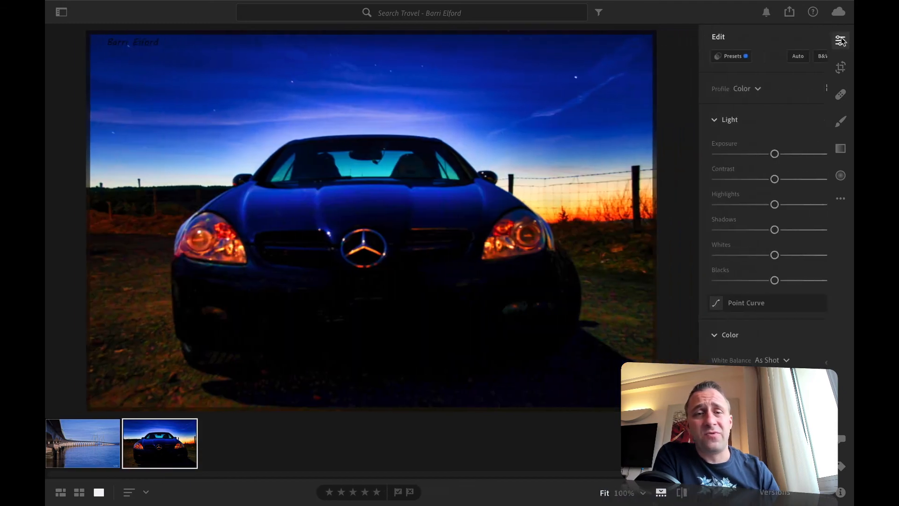
left_click(82, 443)
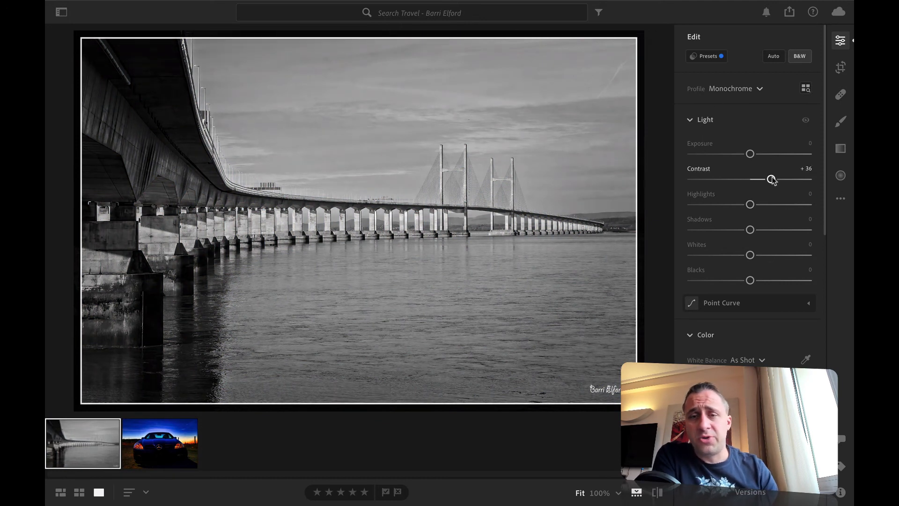
scroll("down", 3)
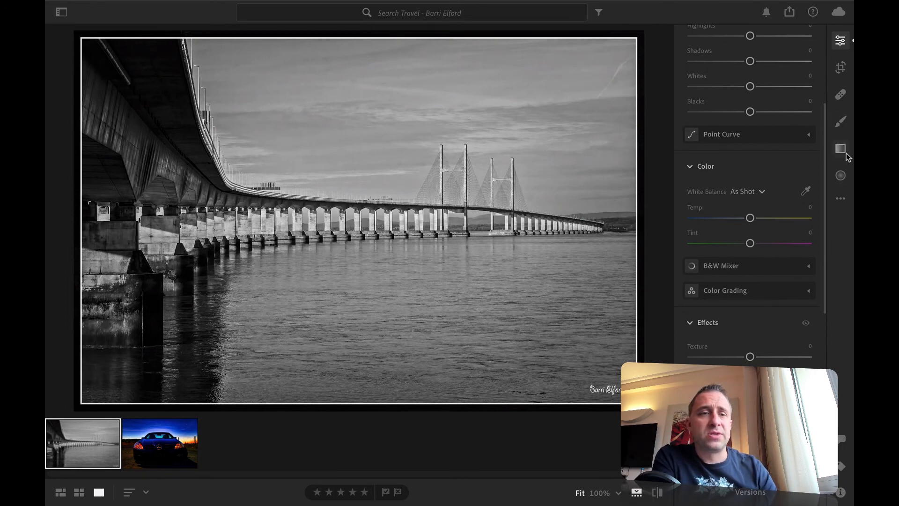
left_click(840, 149)
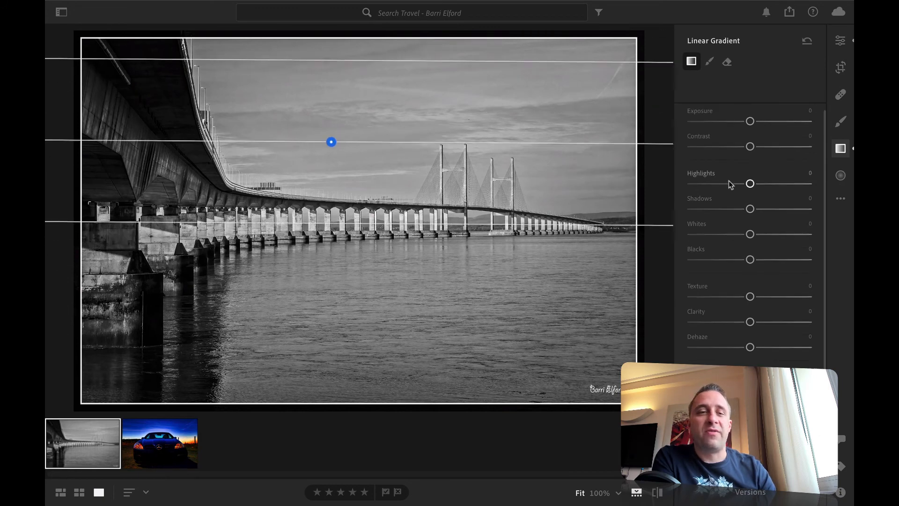
Darken the sky gradient by 1.04 stops and brighten the bridge with a radial gradient, then restore the album list.
left_click_drag(749, 121, 734, 129)
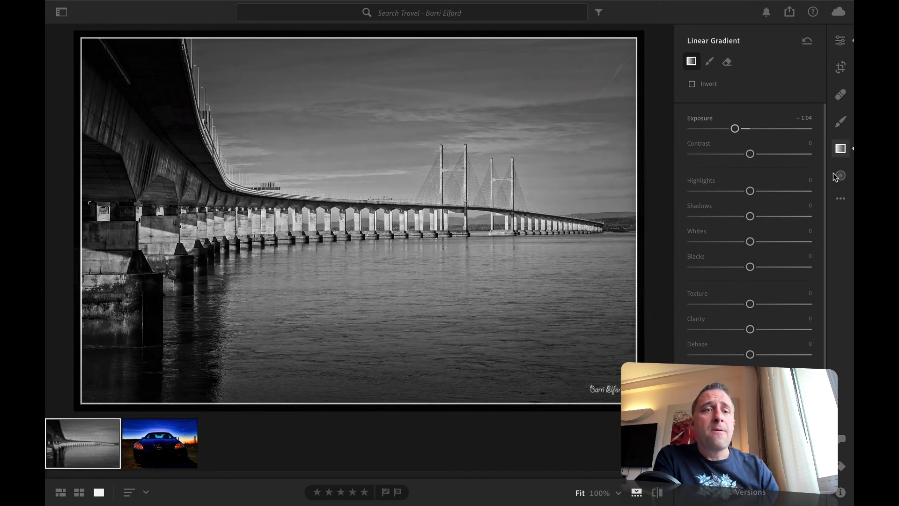
left_click(840, 176)
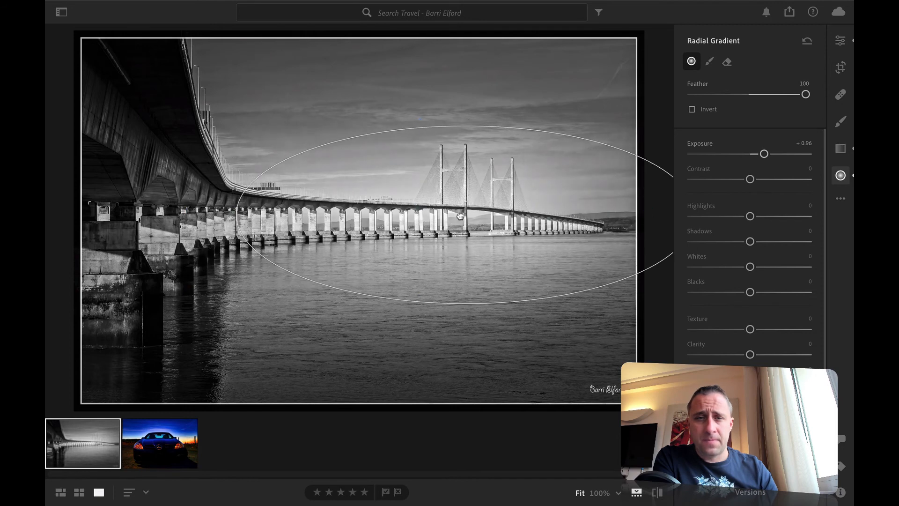
left_click_drag(764, 153, 758, 153)
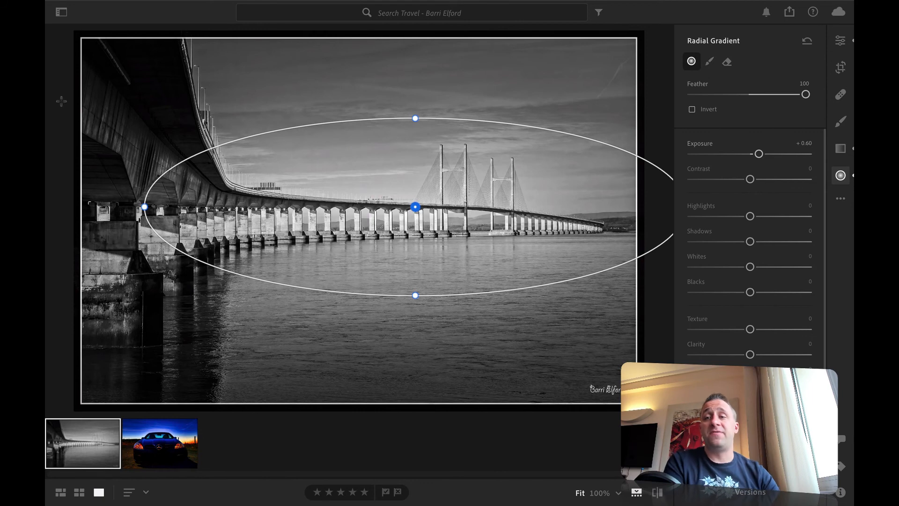
left_click(61, 12)
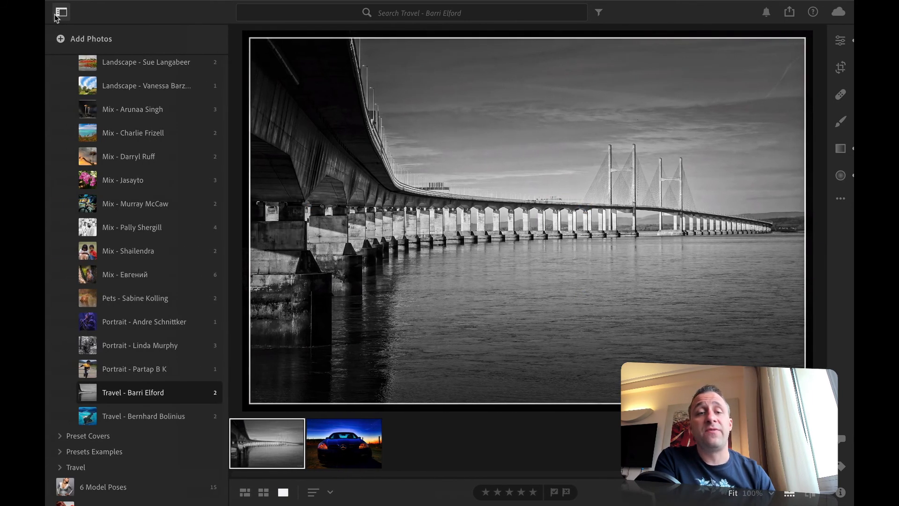
mouse_move(60, 12)
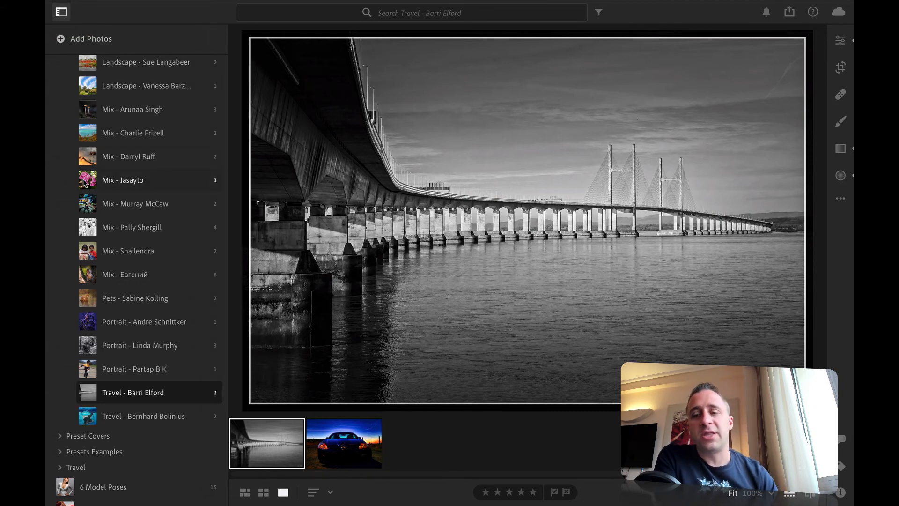
left_click(143, 416)
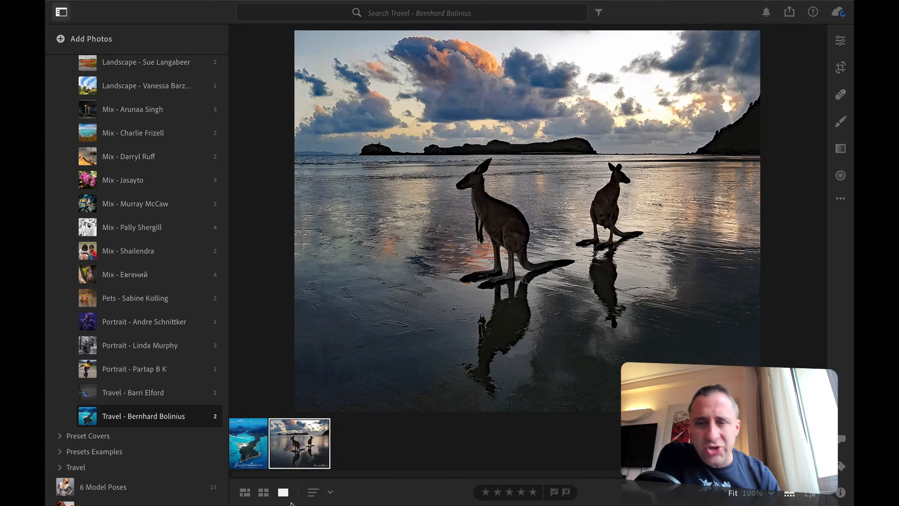
Show the aerial island photo's Info details: Samsung Galaxy S7, 3014 x 4000, 28 November 2019.
left_click(248, 443)
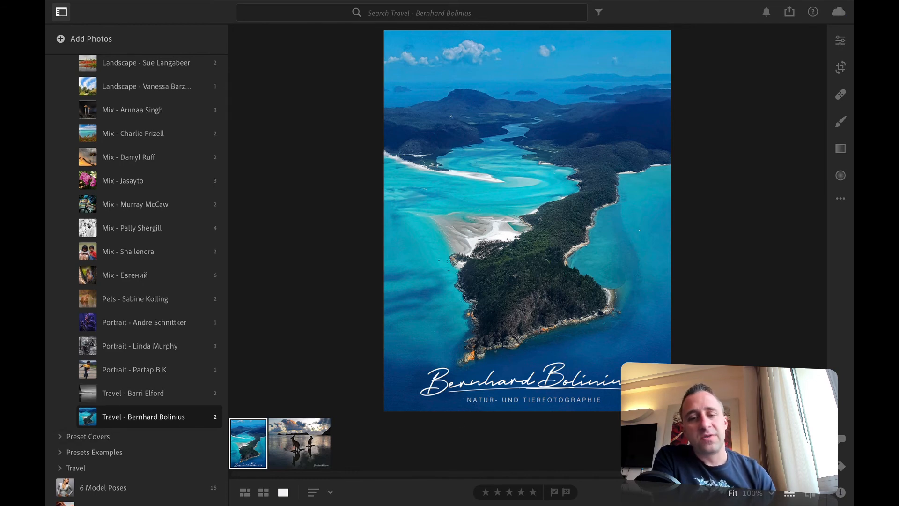
left_click(299, 443)
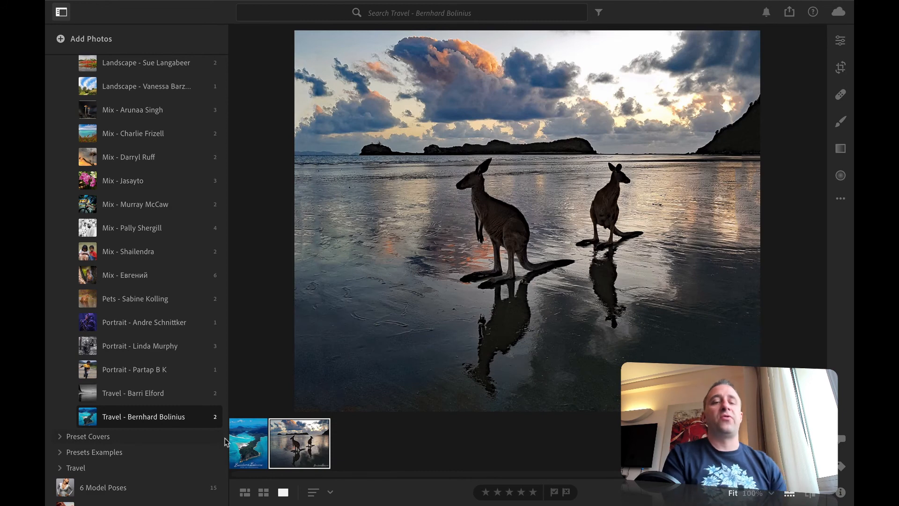
left_click(247, 443)
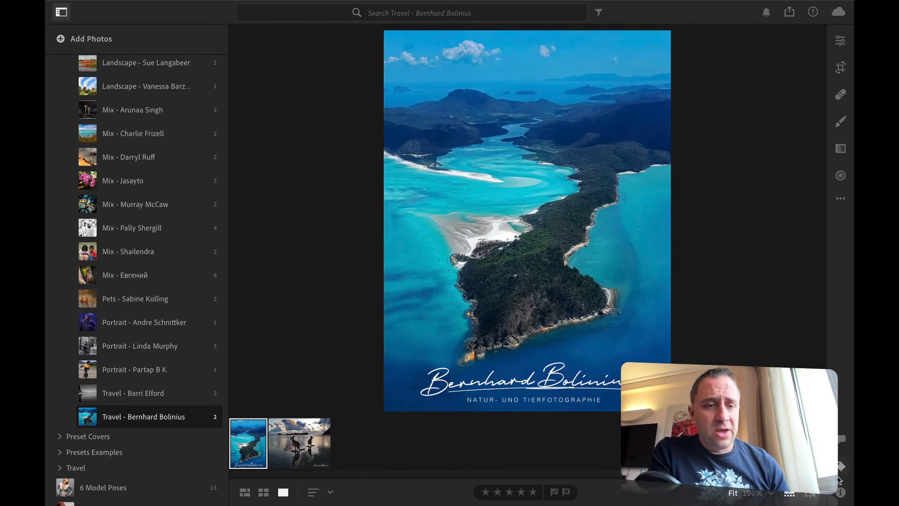
left_click(840, 492)
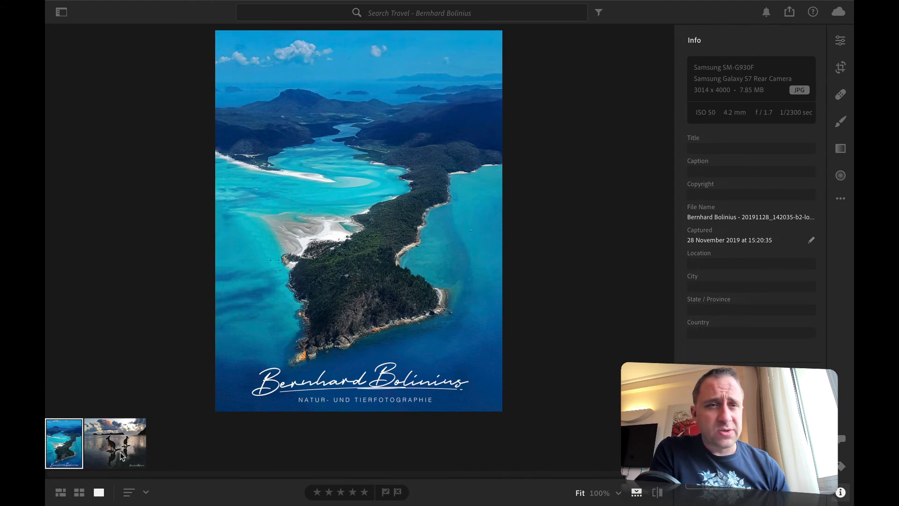
Compare the two travel photos and land on the kangaroo beach photo with its Edit adjustments shown, all at zero.
left_click(115, 443)
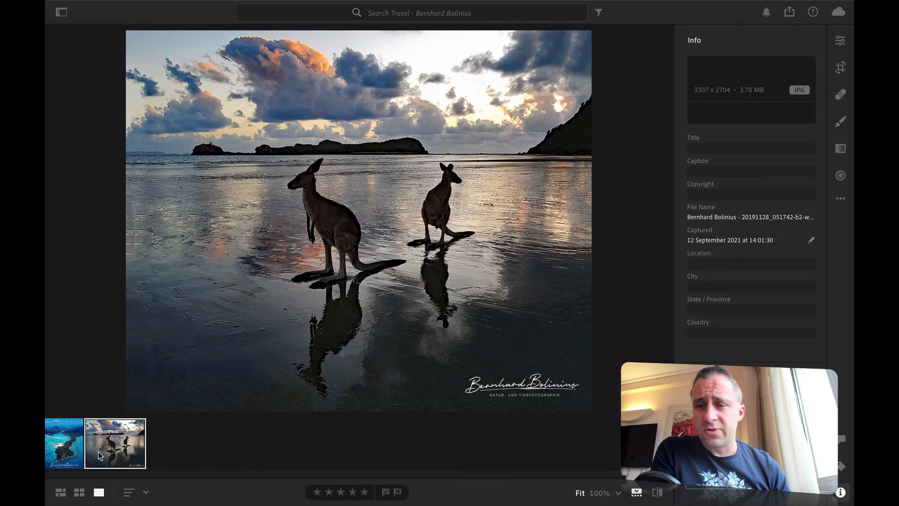
left_click(63, 443)
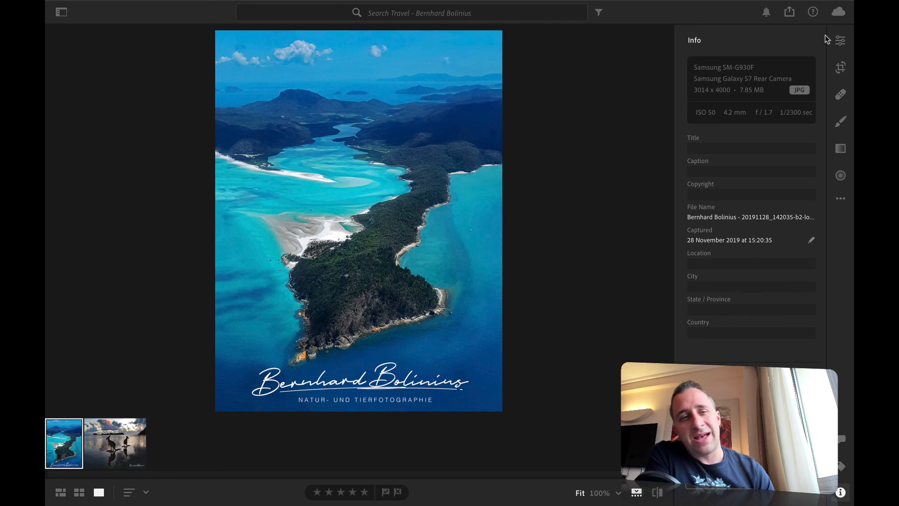
left_click(840, 40)
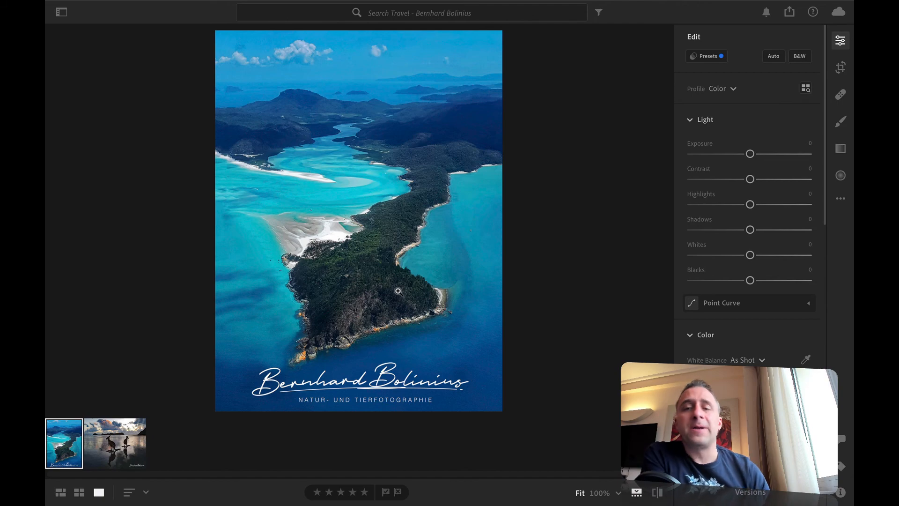
left_click(397, 290)
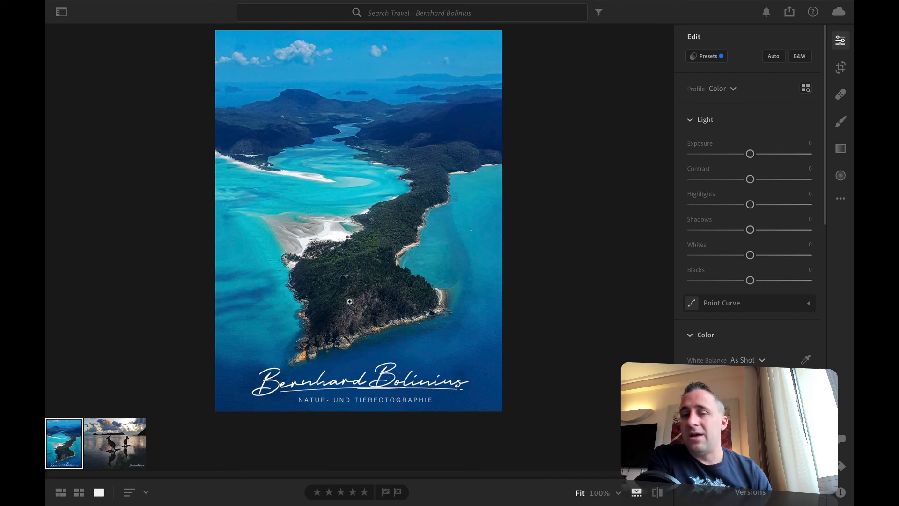
left_click(114, 443)
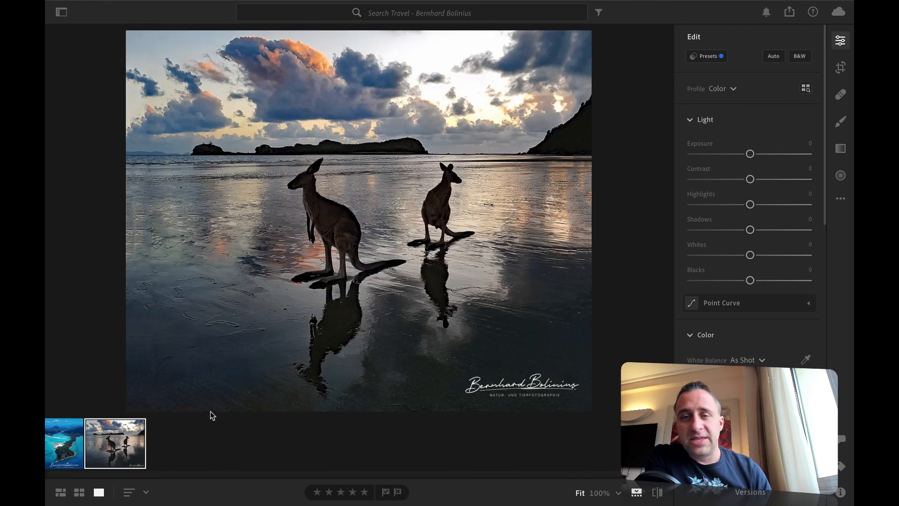
left_click(62, 443)
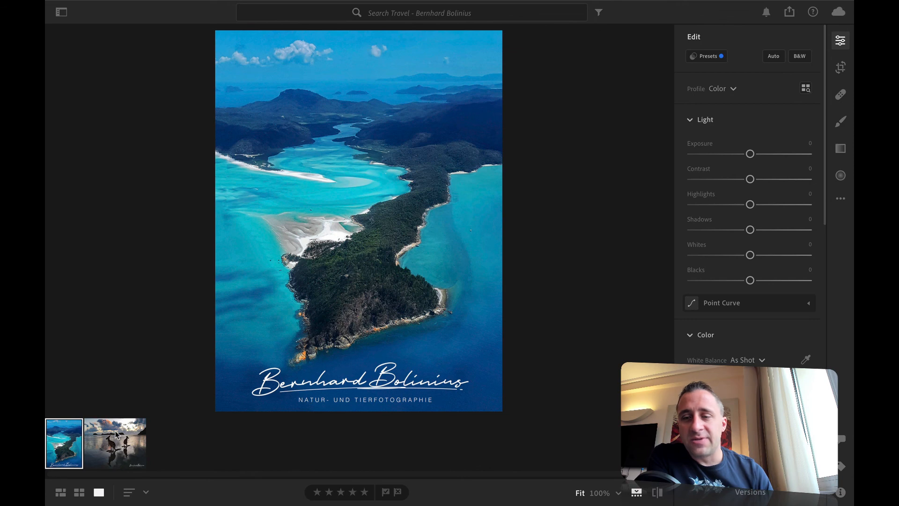
left_click(114, 443)
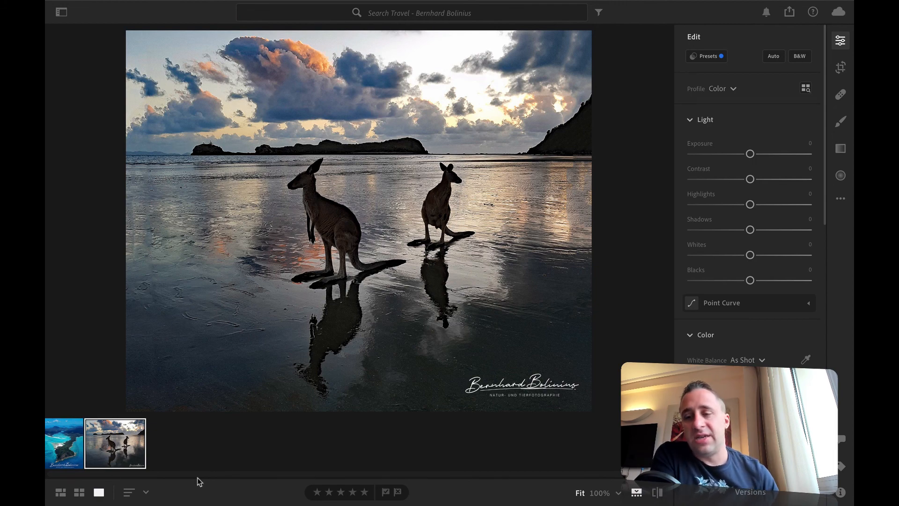
Compare the two photos again, then start Crop & Rotate on the kangaroo beach photo.
left_click(63, 443)
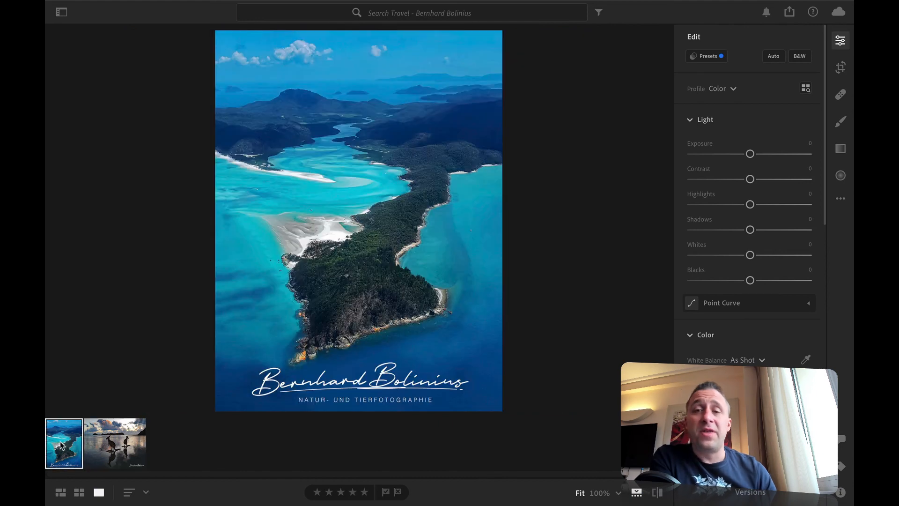
mouse_move(430, 346)
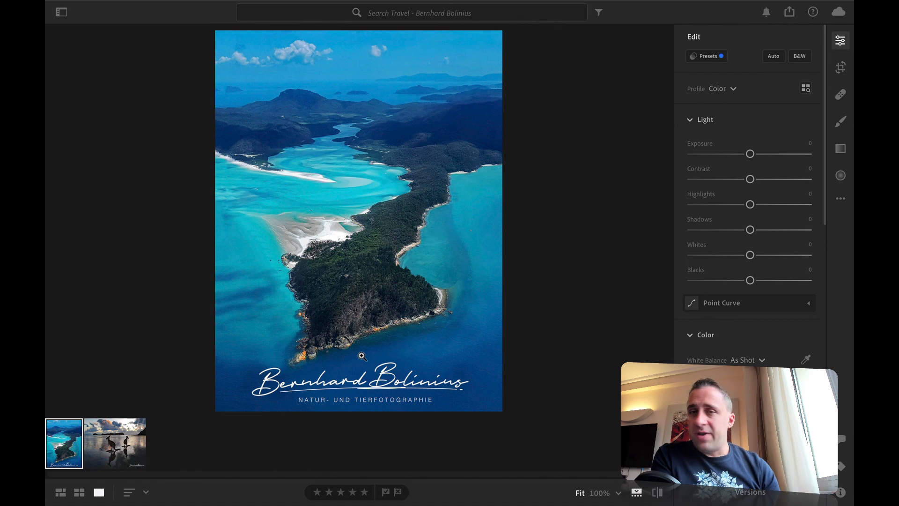
mouse_move(499, 82)
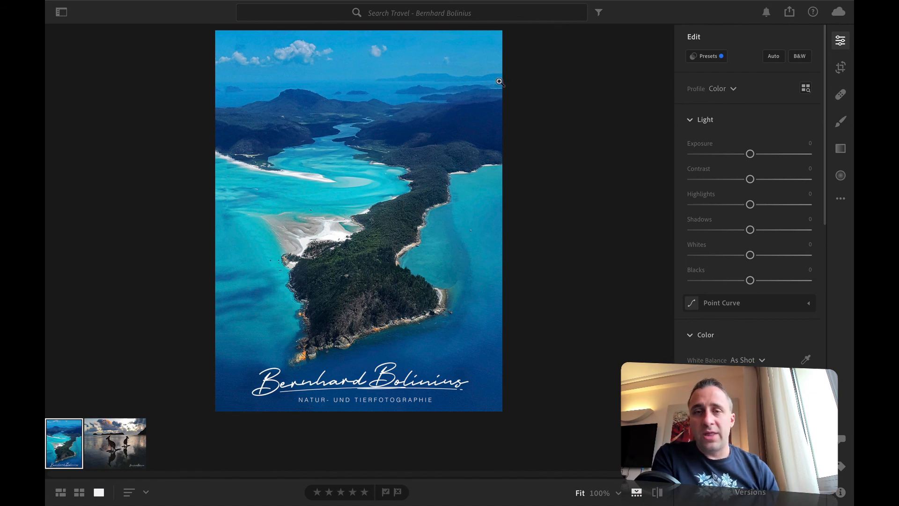
mouse_move(646, 102)
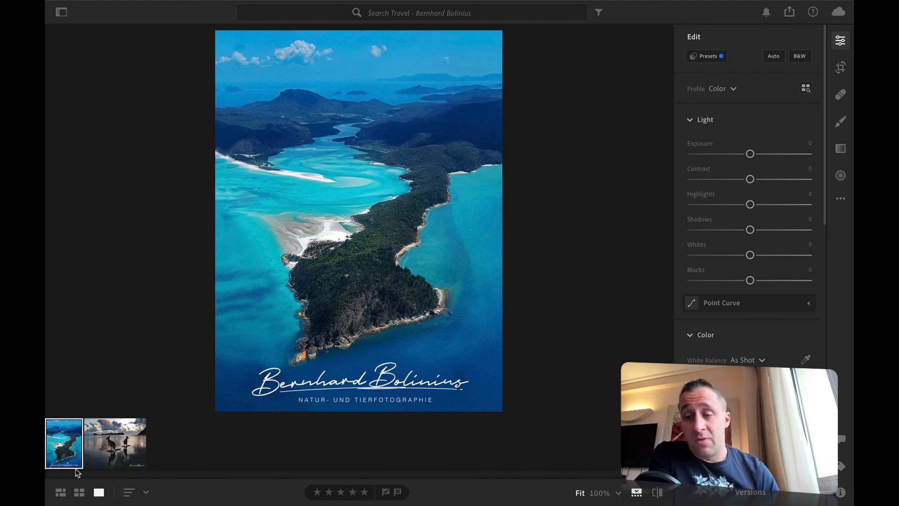
left_click(114, 443)
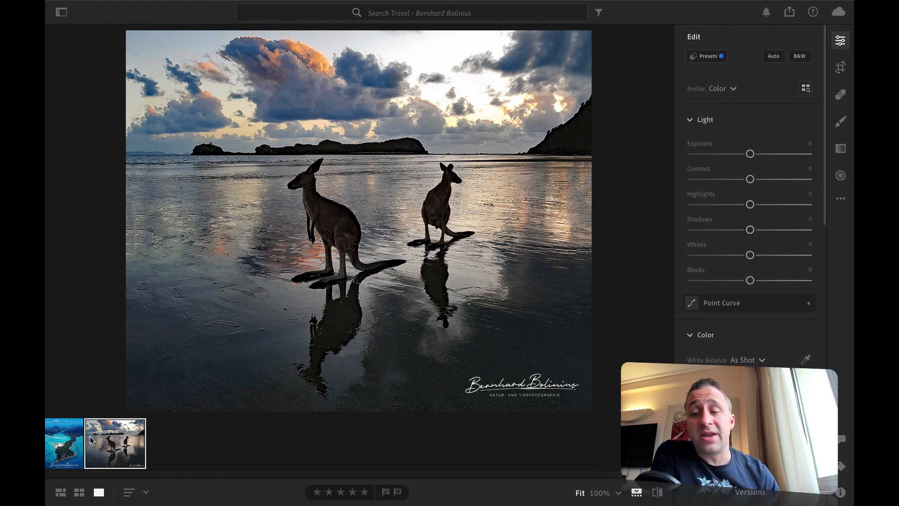
left_click(63, 443)
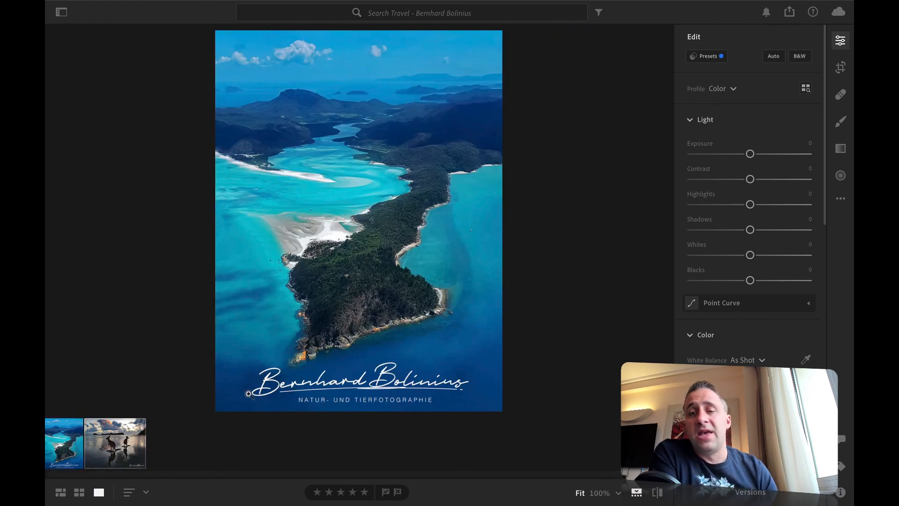
left_click(114, 443)
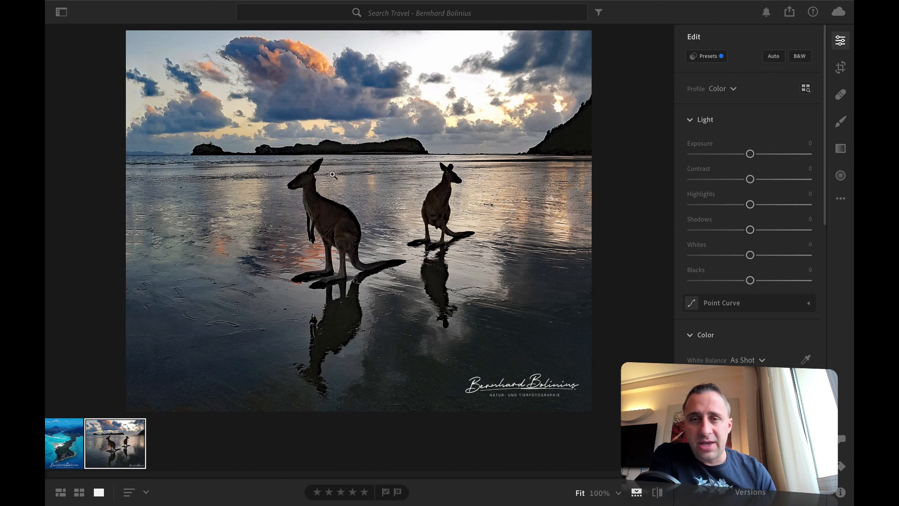
left_click(841, 68)
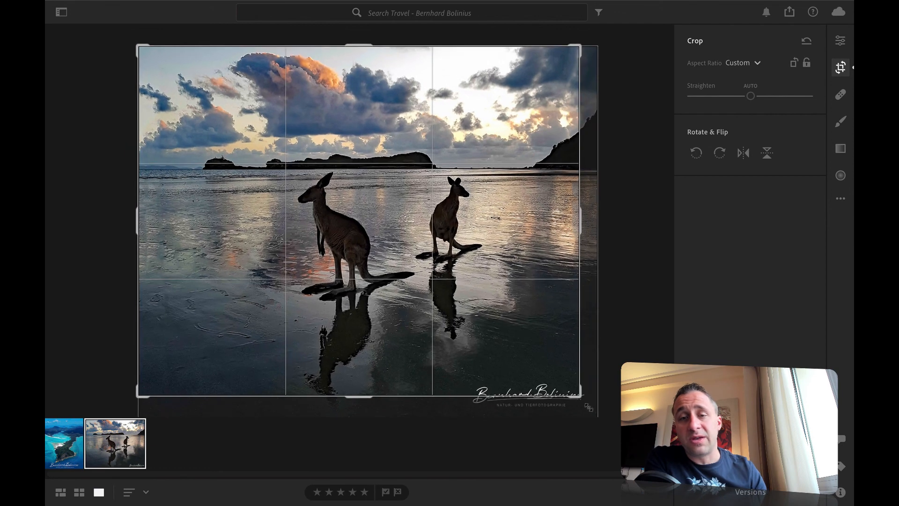
Reset the kangaroo photo's crop aspect to Original and bring the Albums panel back beside the island photo.
left_click(741, 63)
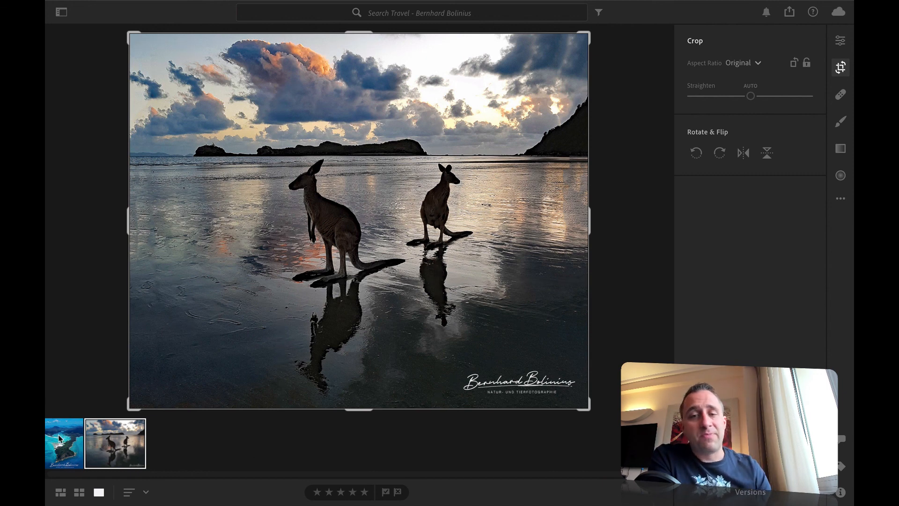
left_click(63, 443)
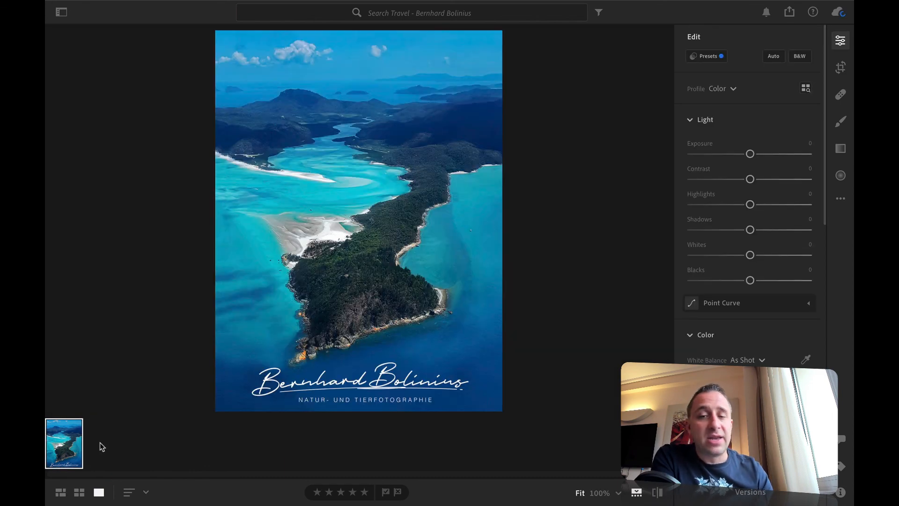
mouse_move(61, 45)
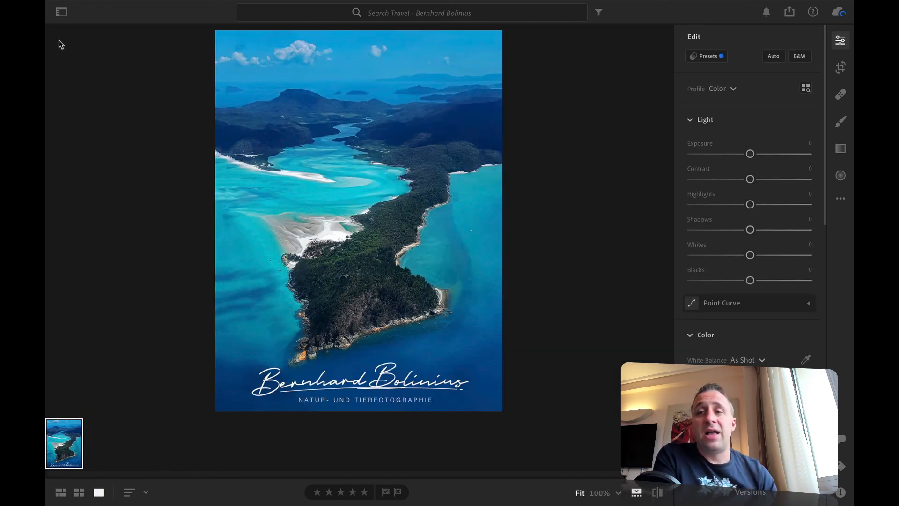
left_click(62, 12)
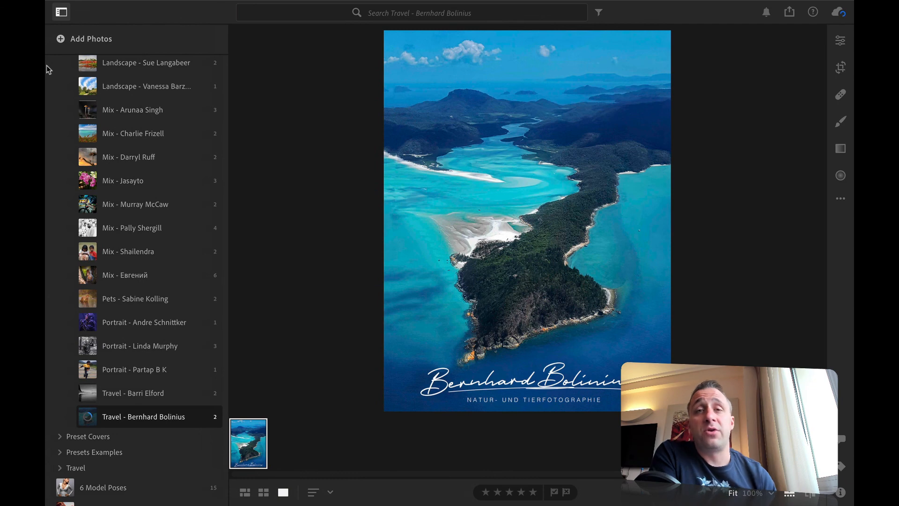